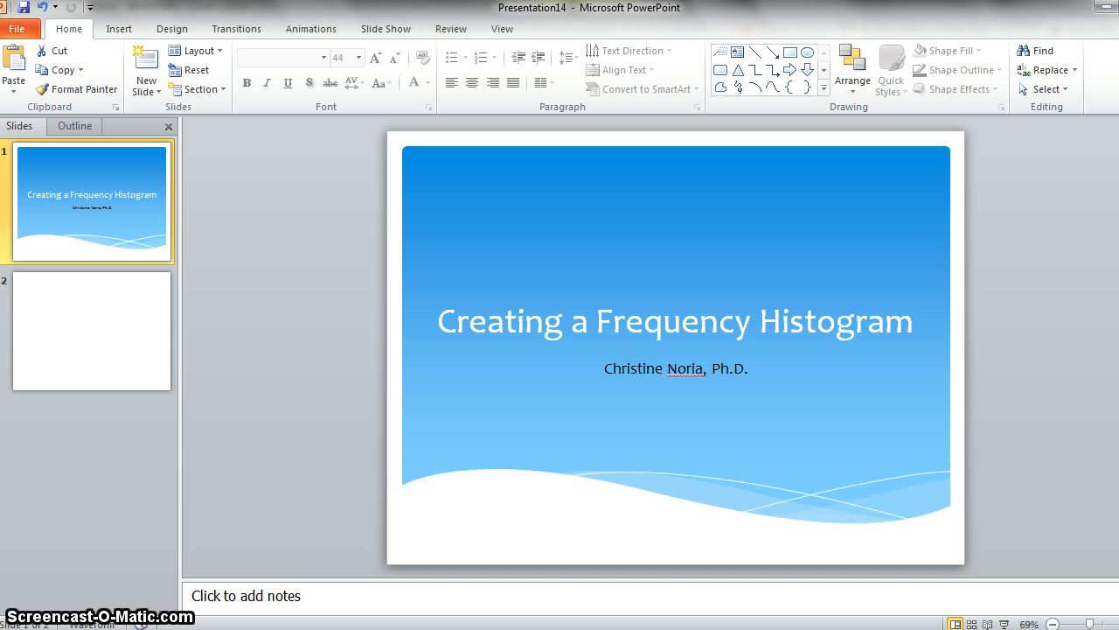
Step: Go to slide 2 and select its empty content placeholder
left_click(91, 331)
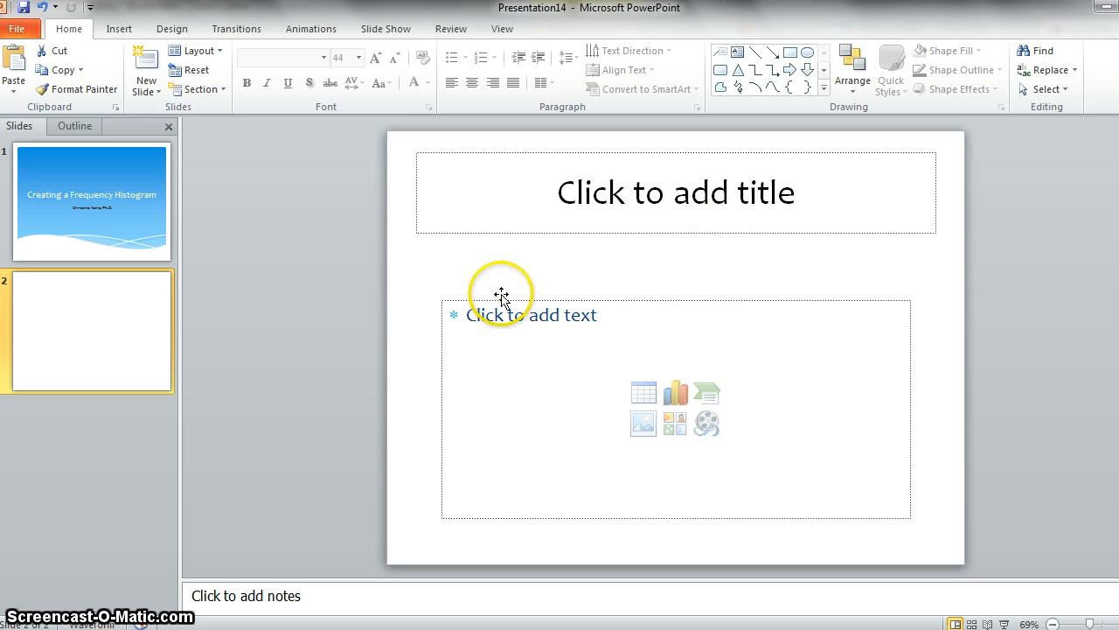
mouse_move(675, 301)
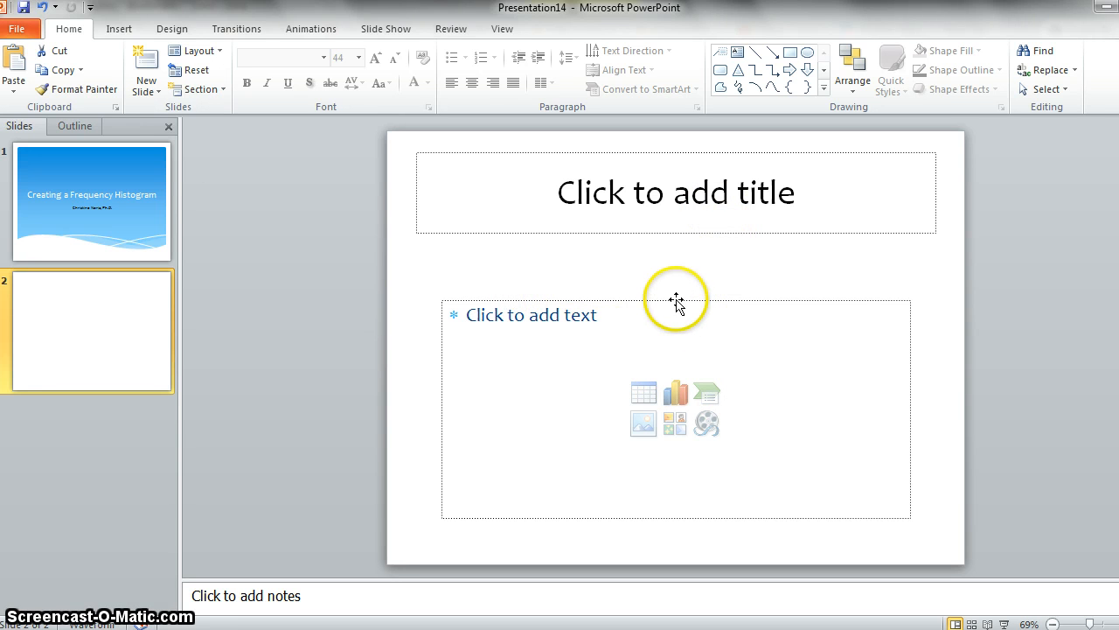
left_click(675, 315)
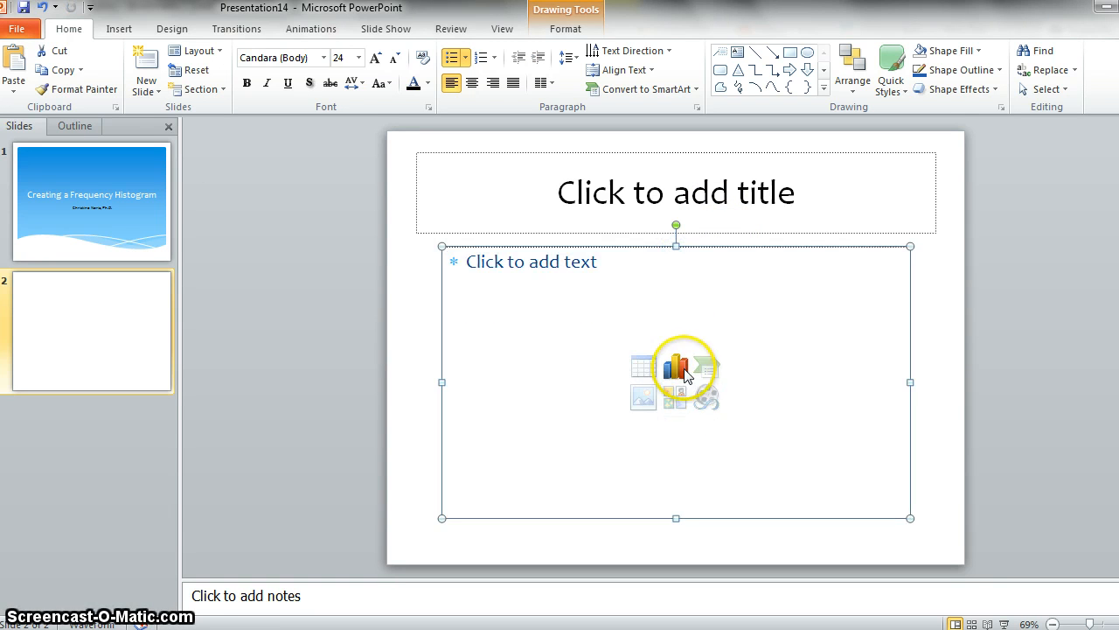
mouse_move(681, 366)
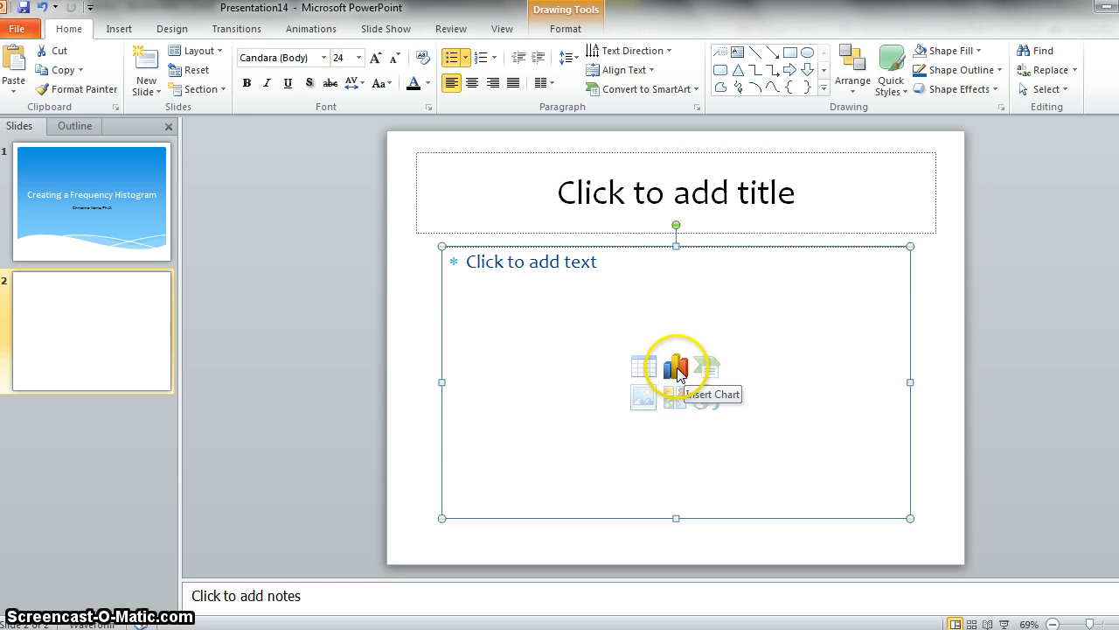
Step: Bring up the Insert Chart gallery with the clustered column chart chosen
left_click(675, 366)
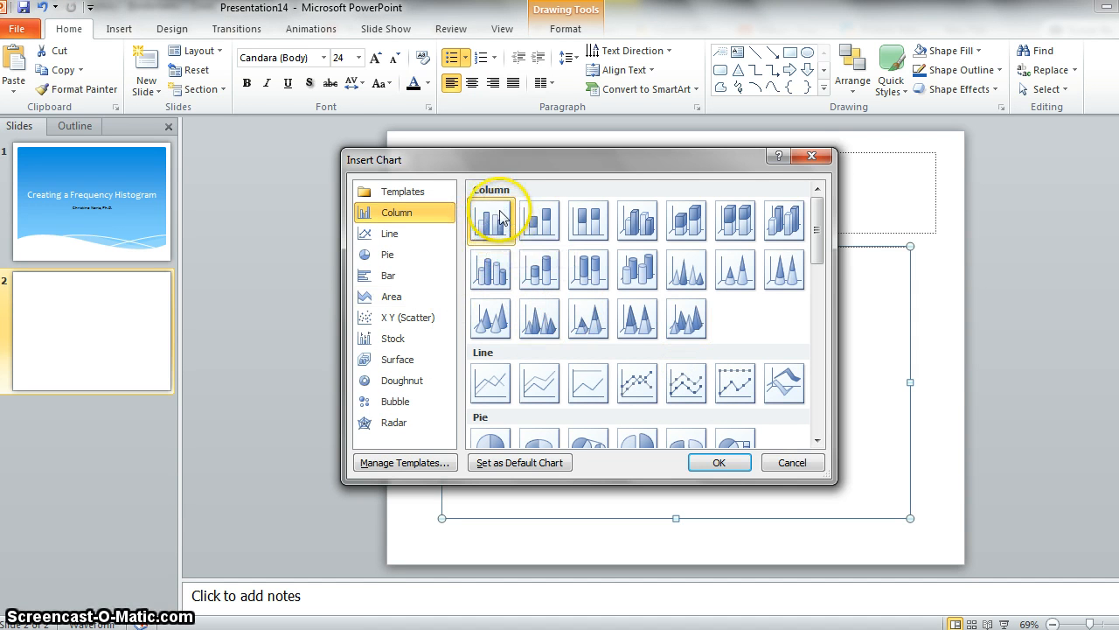
mouse_move(492, 217)
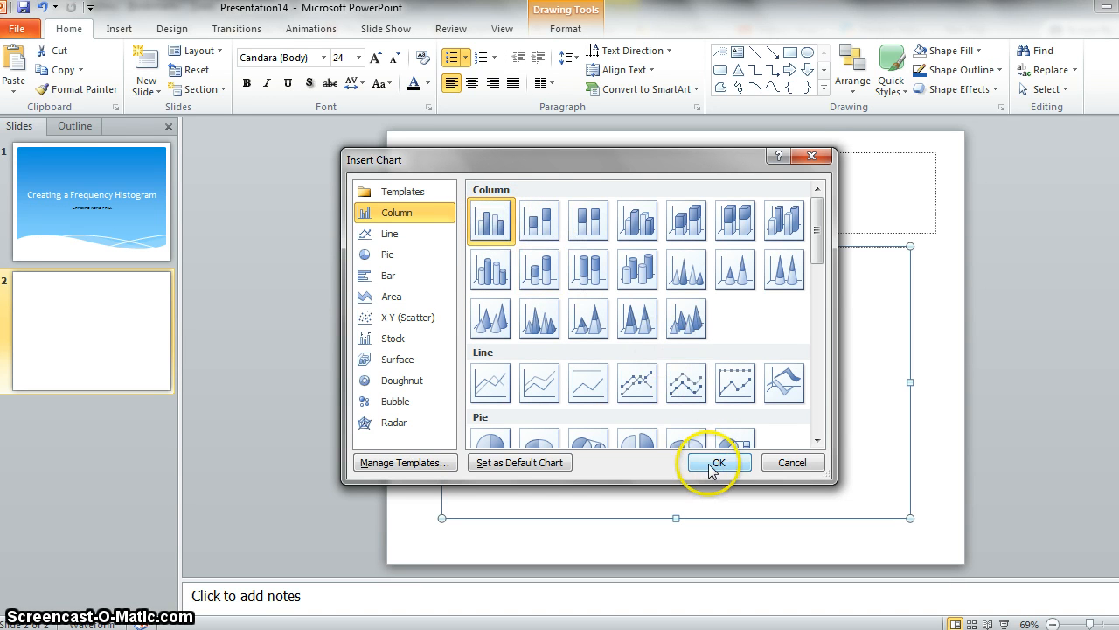
Step: Insert the clustered column chart and paste the NIGHTS/FREQUENCY table at A13 in its data sheet, in smaller font
left_click(717, 461)
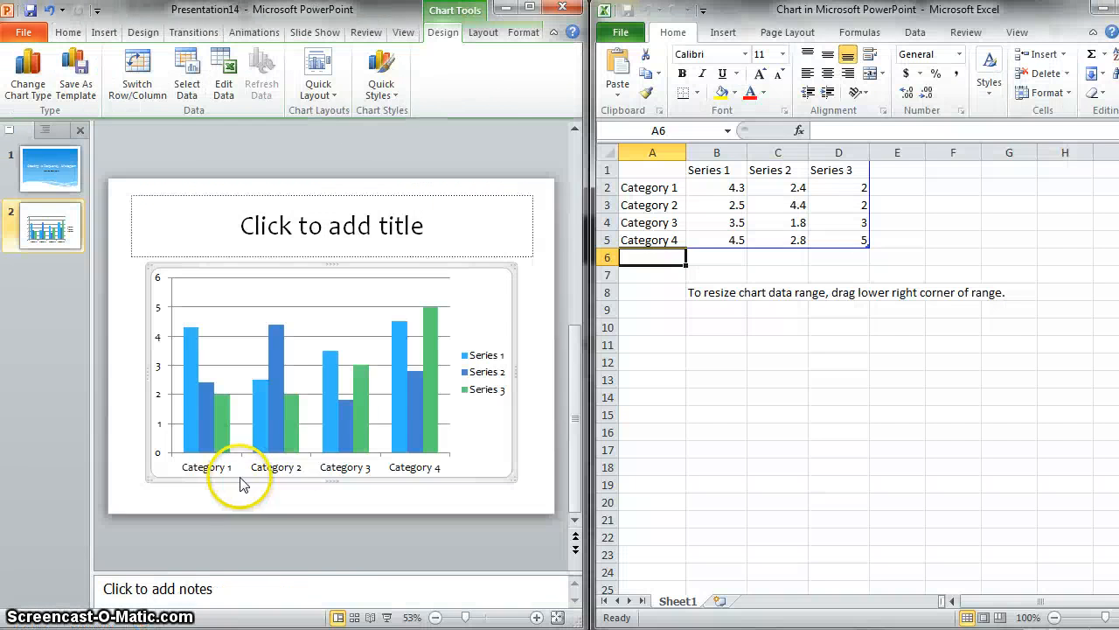
mouse_move(399, 269)
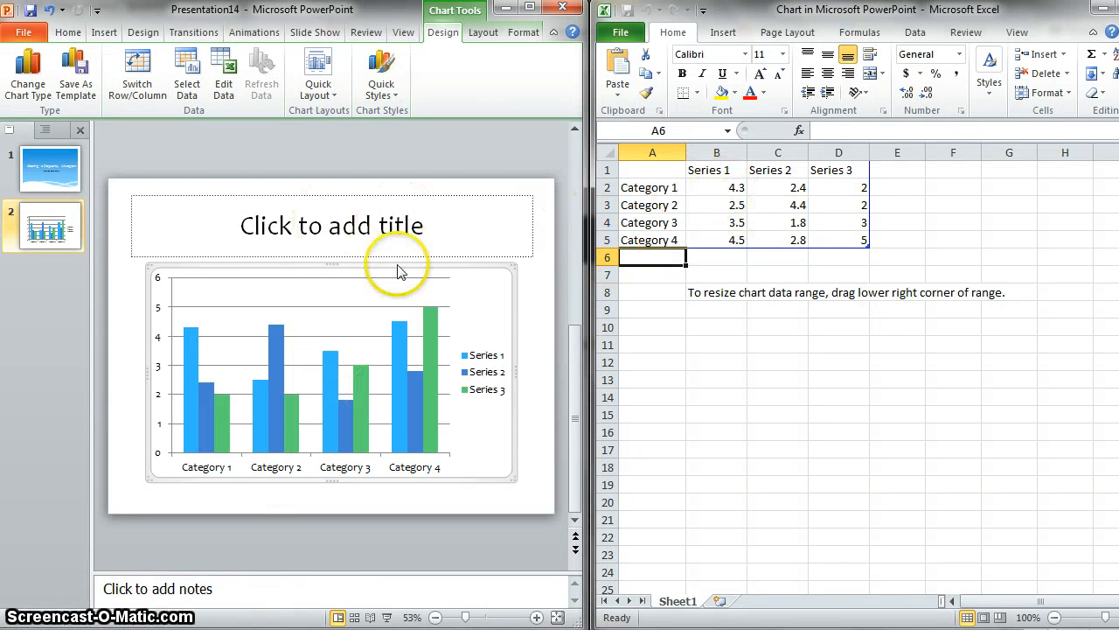
mouse_move(278, 410)
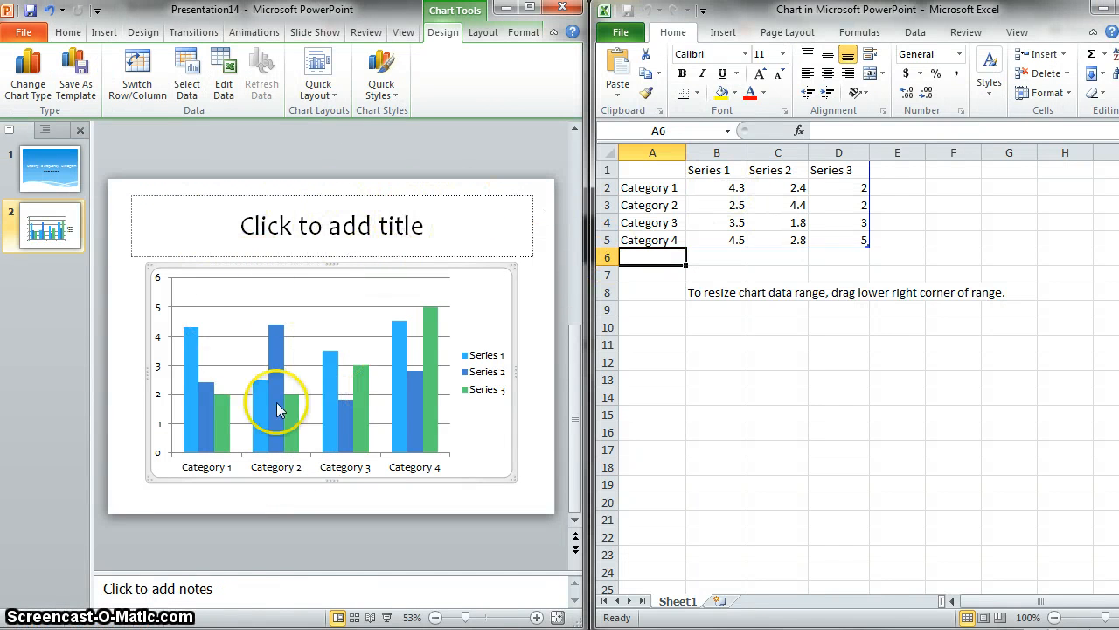
mouse_move(493, 339)
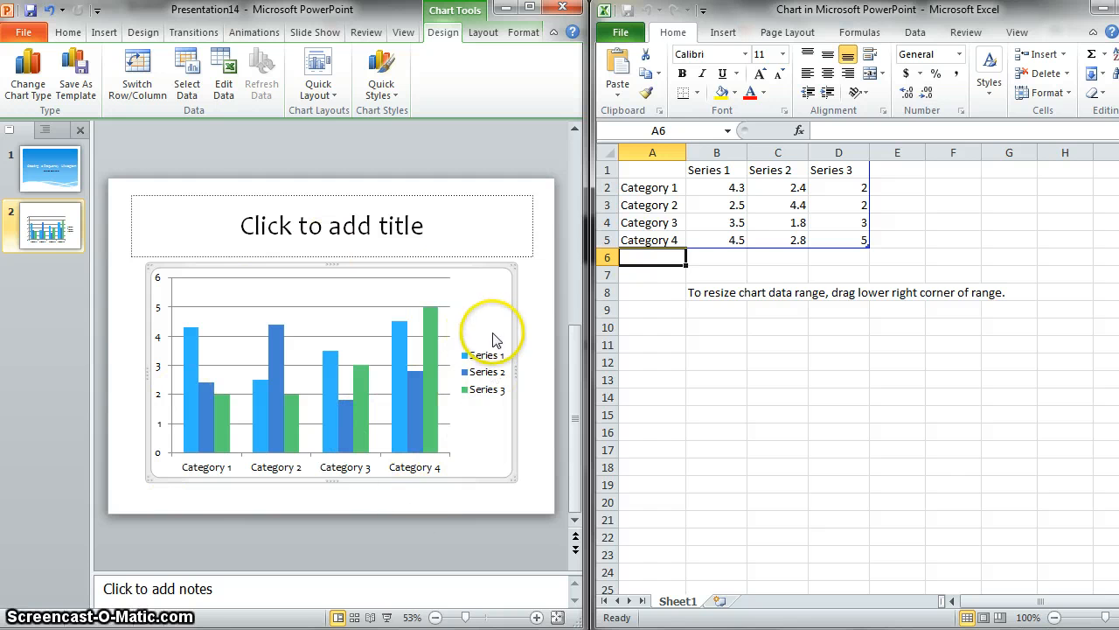
mouse_move(663, 402)
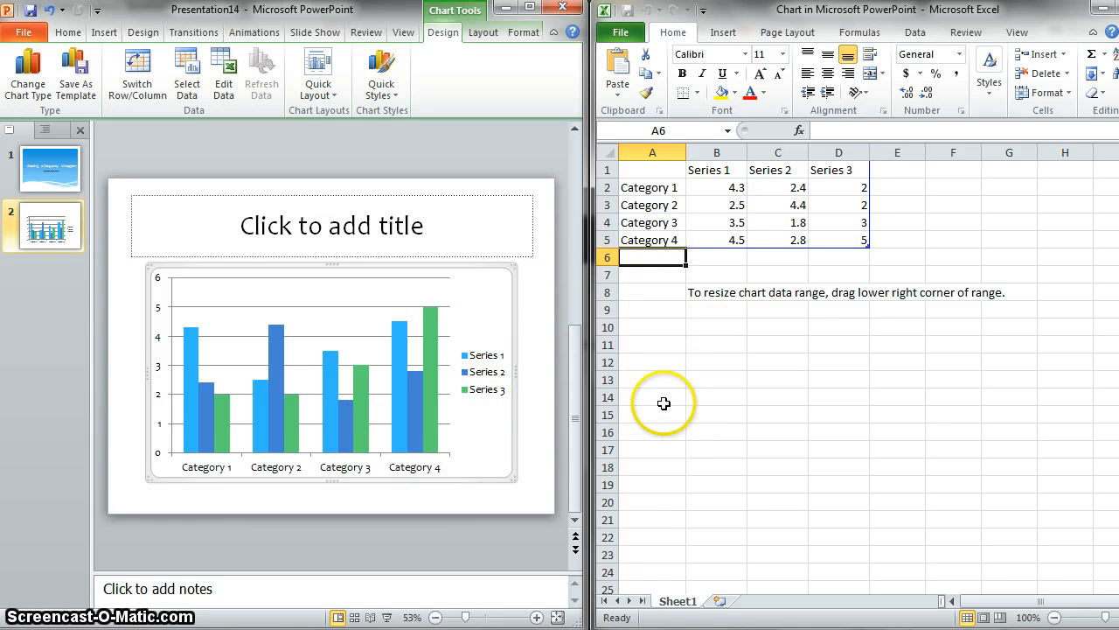
left_click(650, 380)
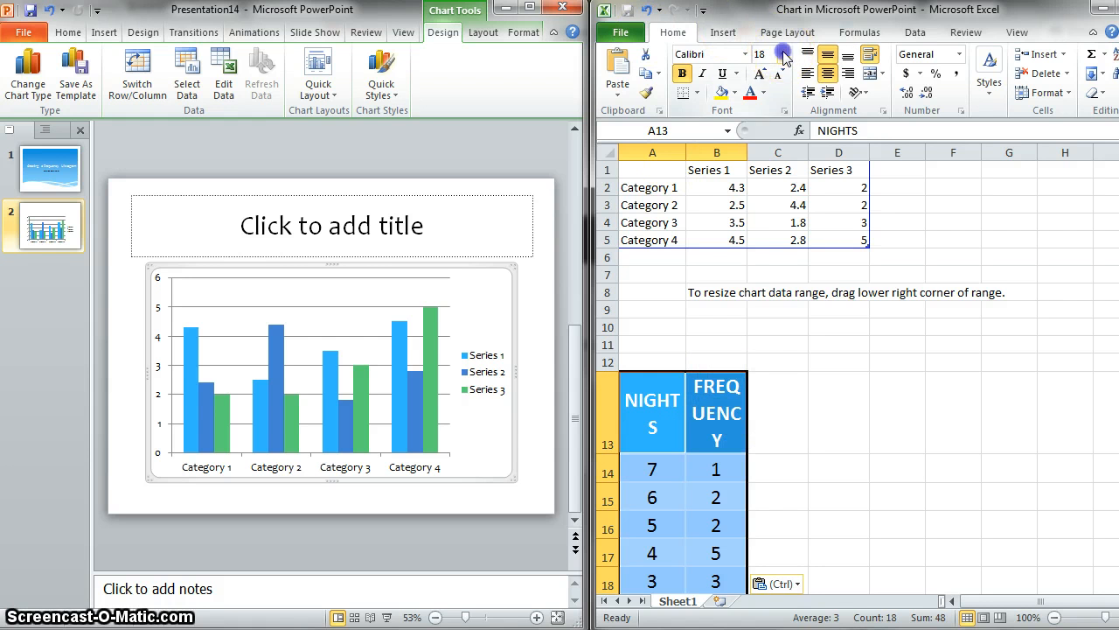
left_click(782, 54)
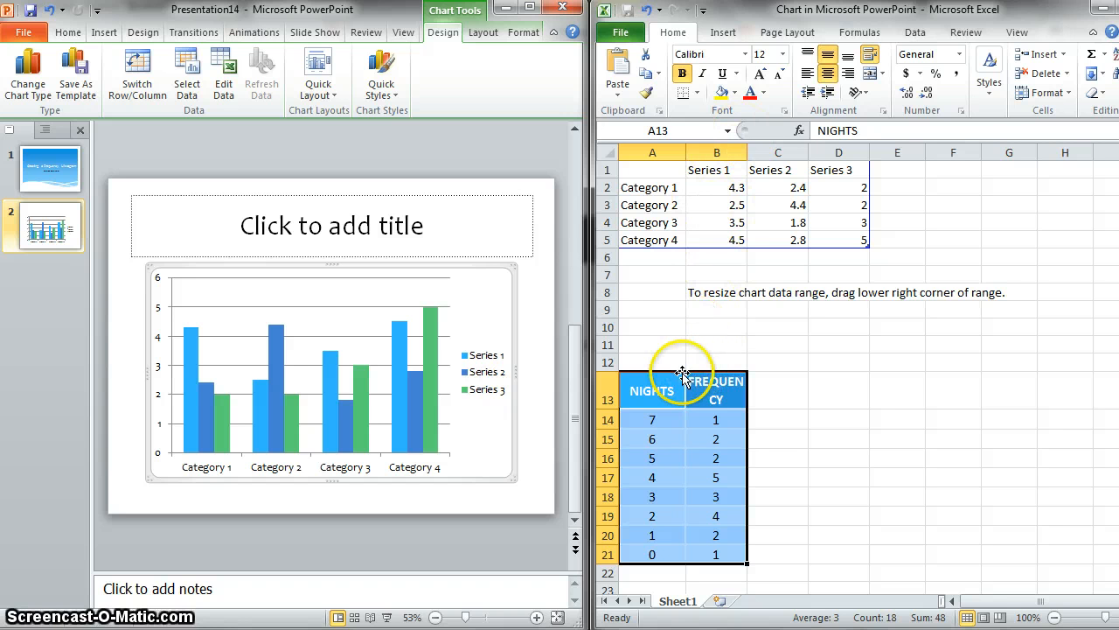
mouse_move(638, 175)
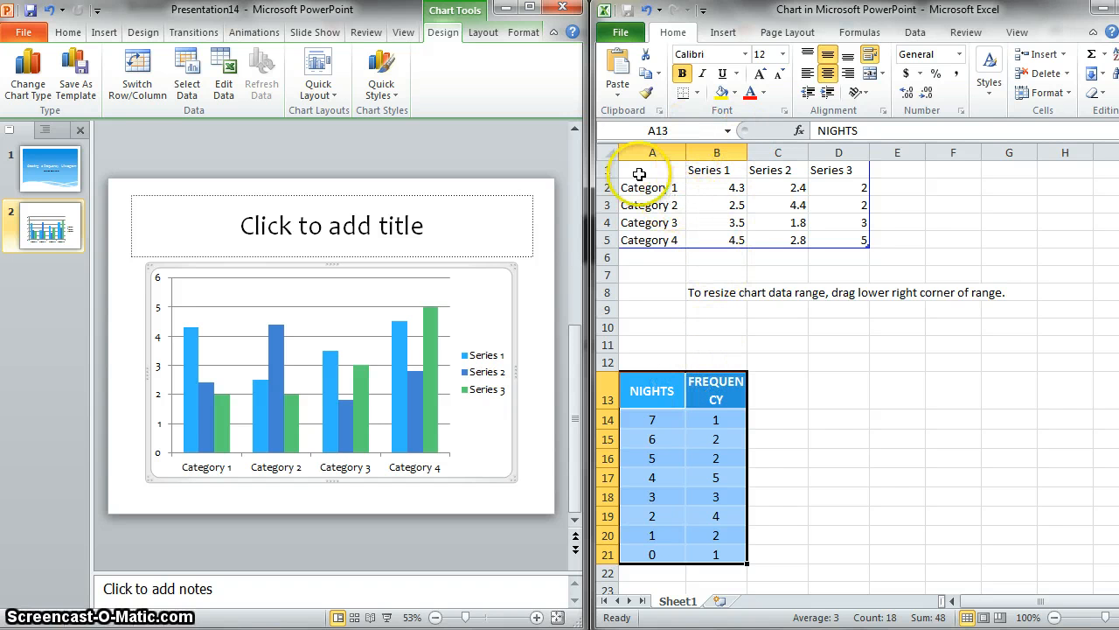
left_click(953, 362)
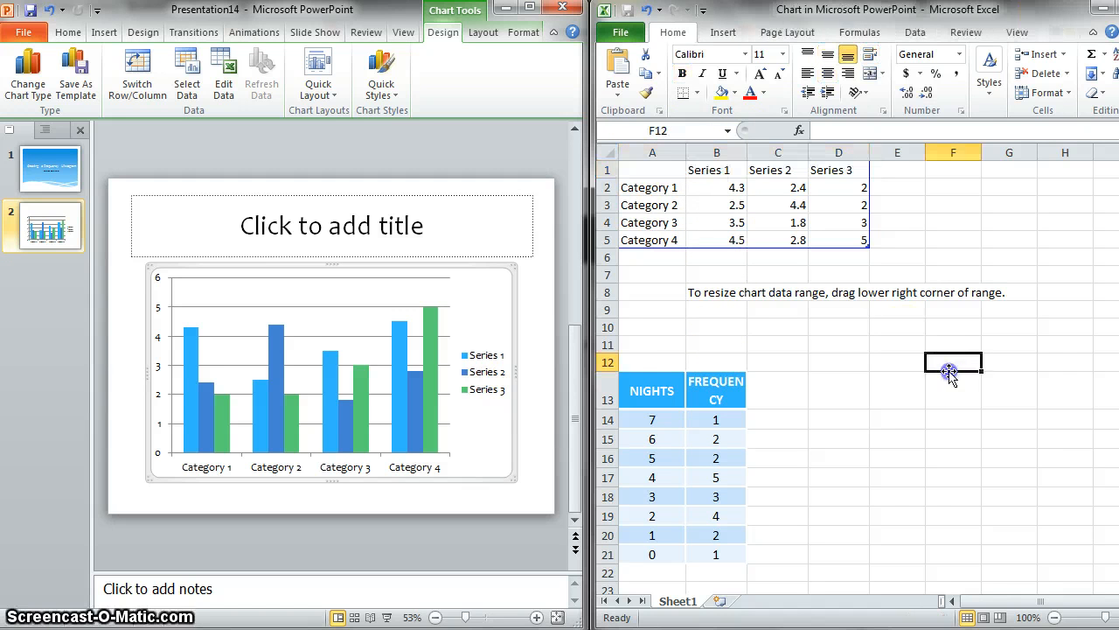
left_click(650, 168)
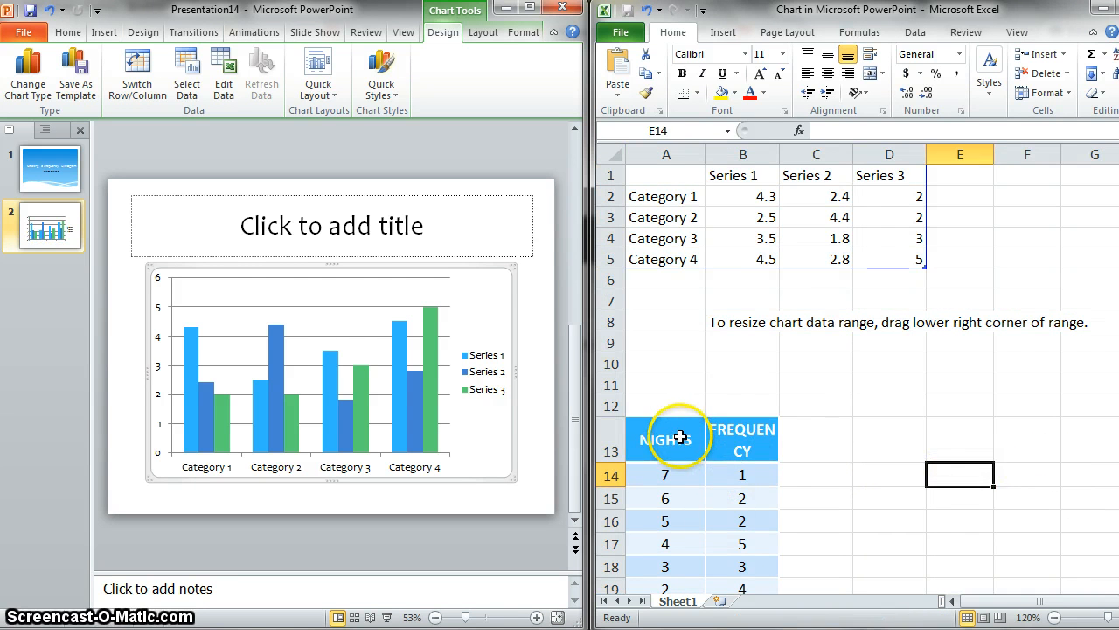
Step: Delete the Series 2 and 3 columns and move the NIGHTS/FREQUENCY table up to start at A10
left_click(664, 439)
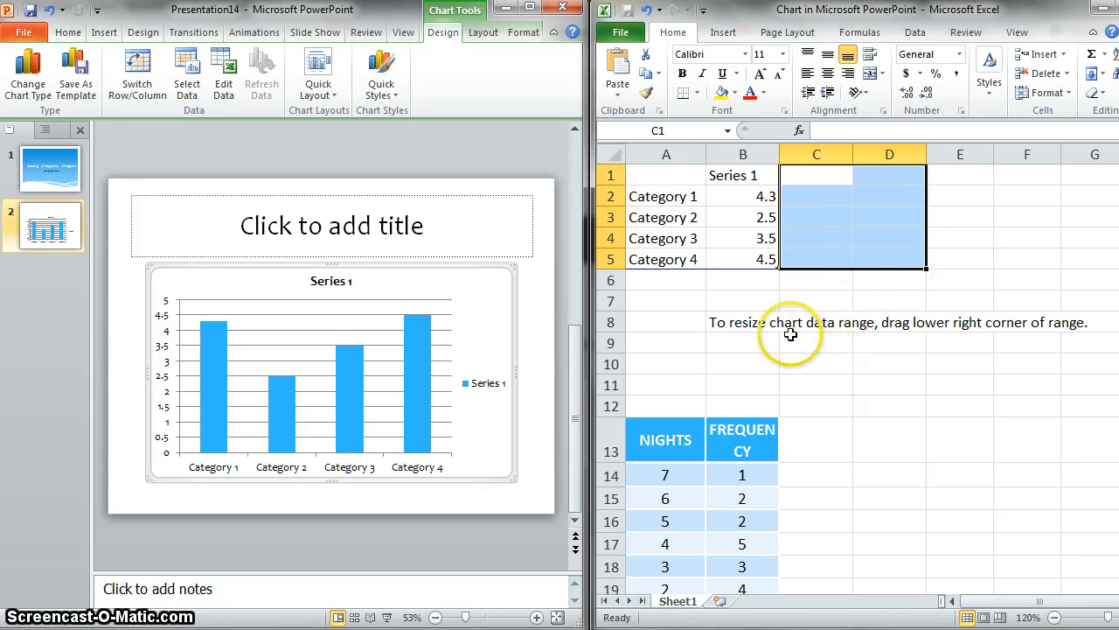
mouse_move(679, 299)
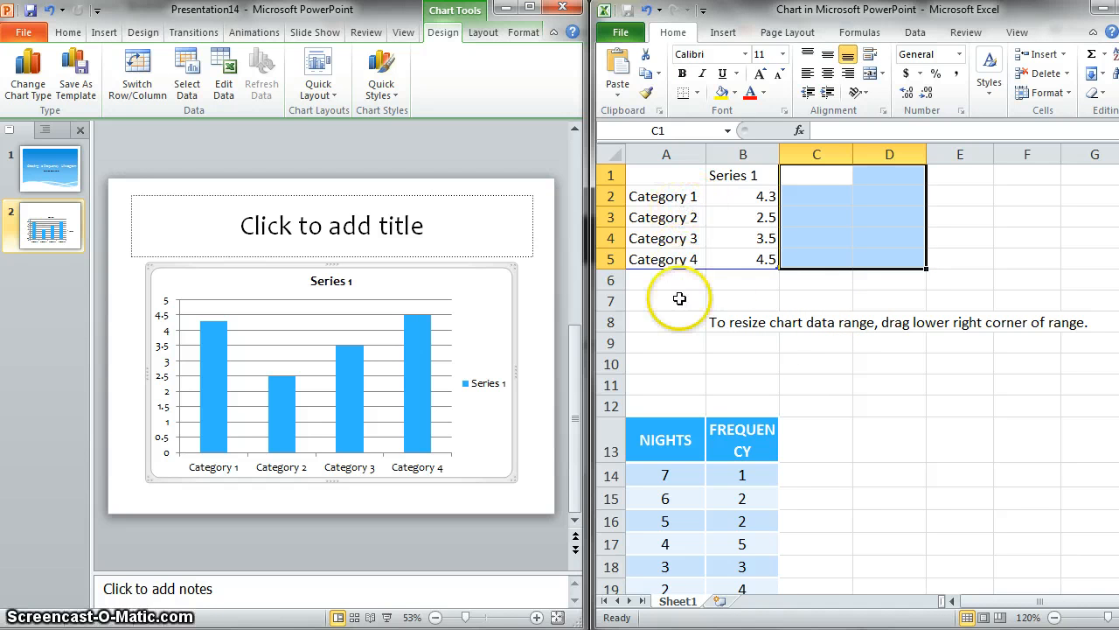
mouse_move(902, 542)
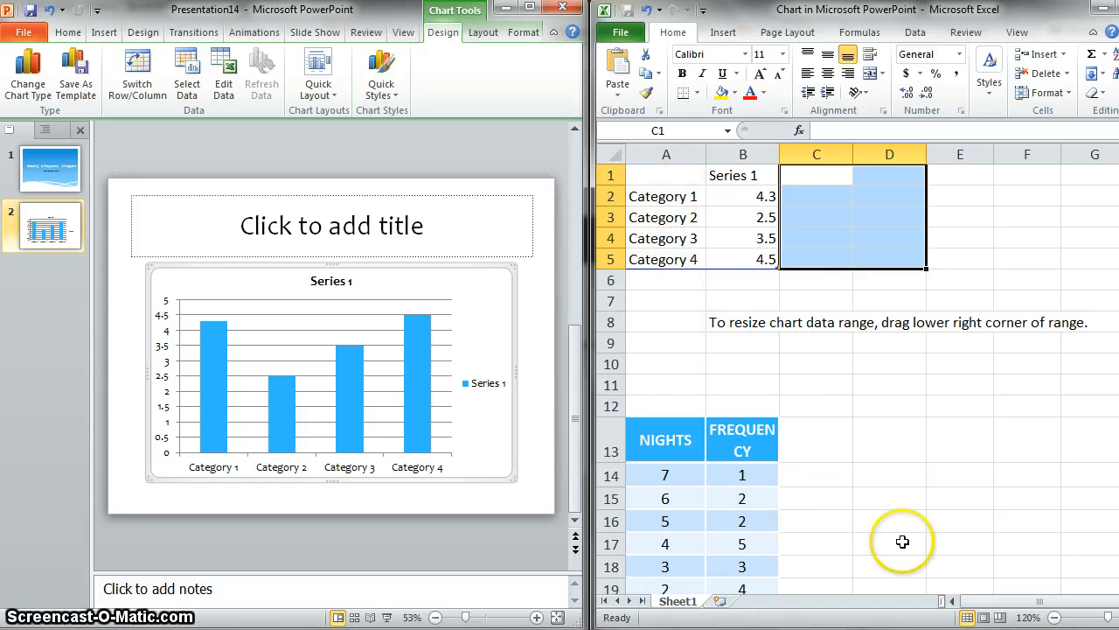
scroll("down", 3)
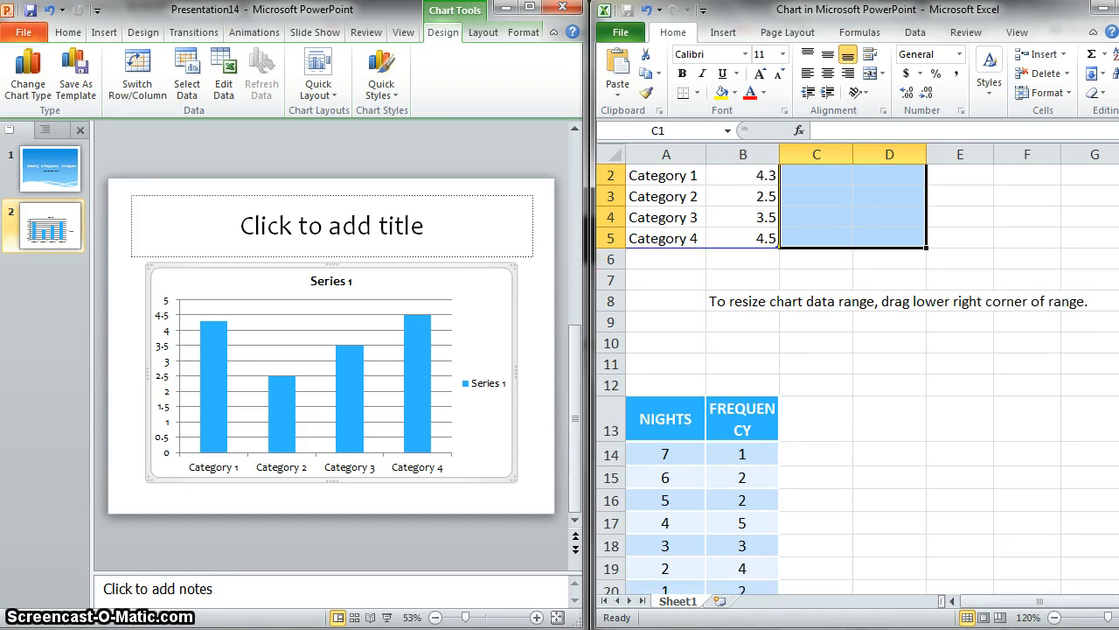
scroll("down", 3)
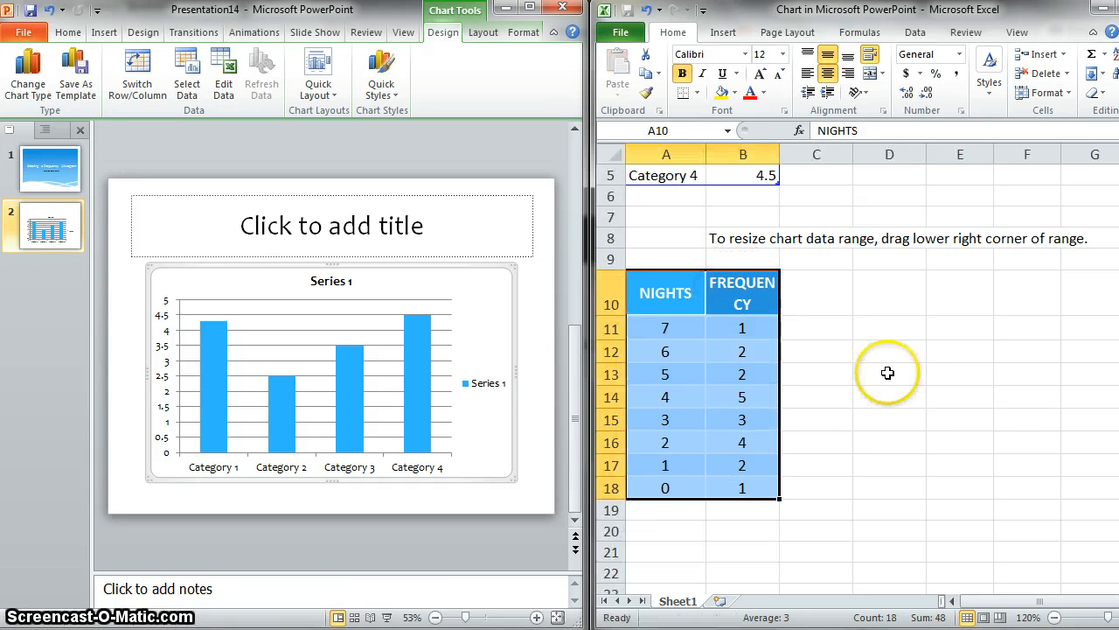
left_click(888, 417)
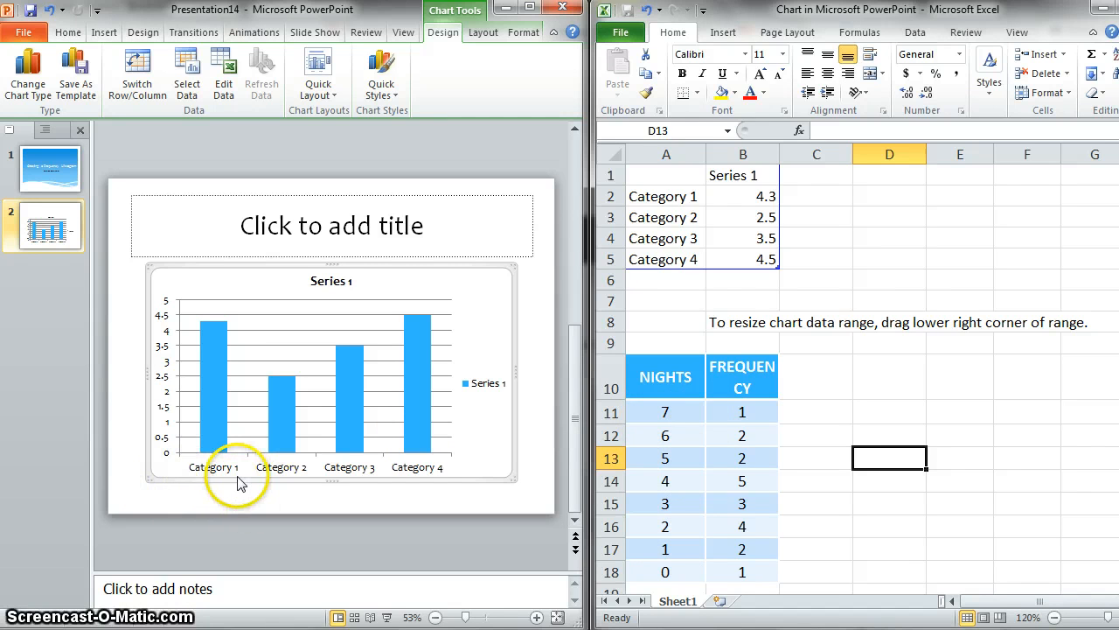
mouse_move(330, 465)
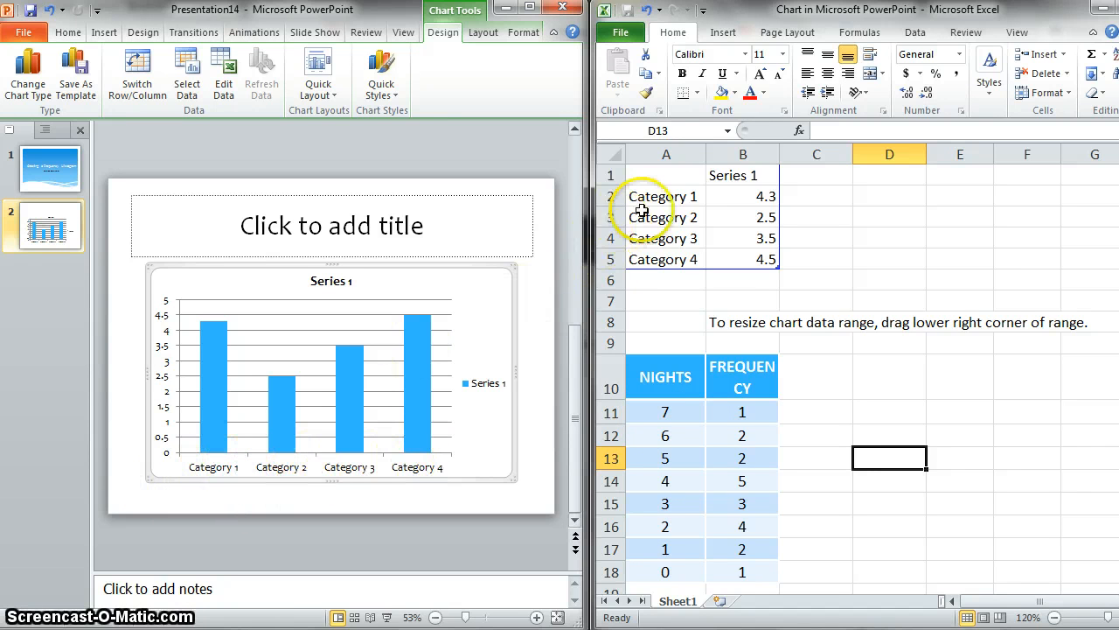
Step: Replace the category labels in A2:A9 with nights 0–7 and extend the chart data range through row 9
left_click(665, 196)
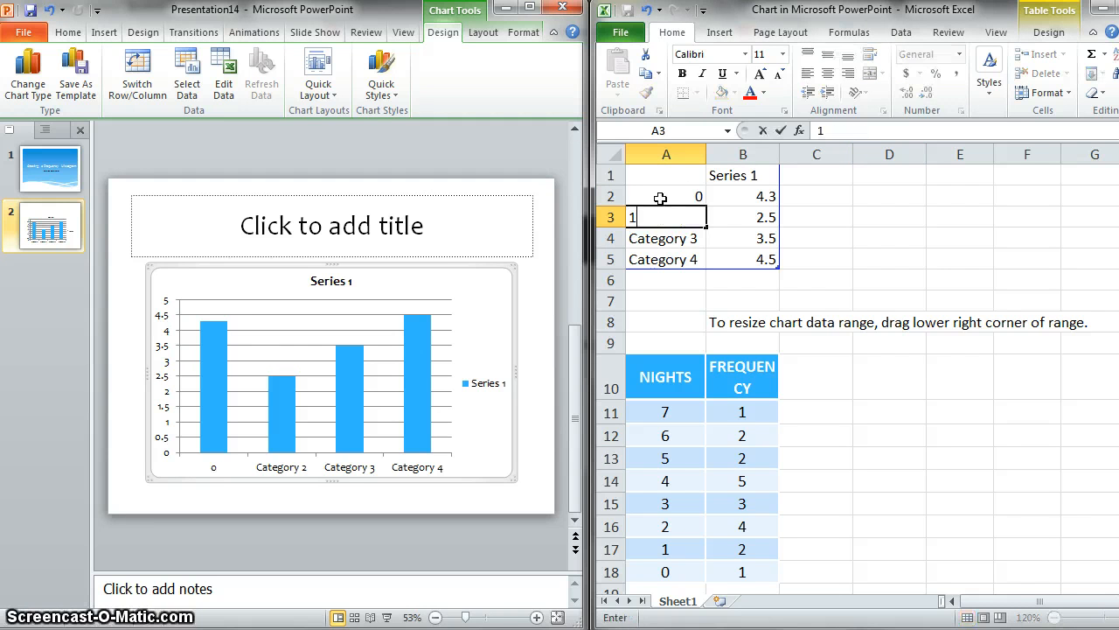
type("2")
left_click(666, 259)
type("3")
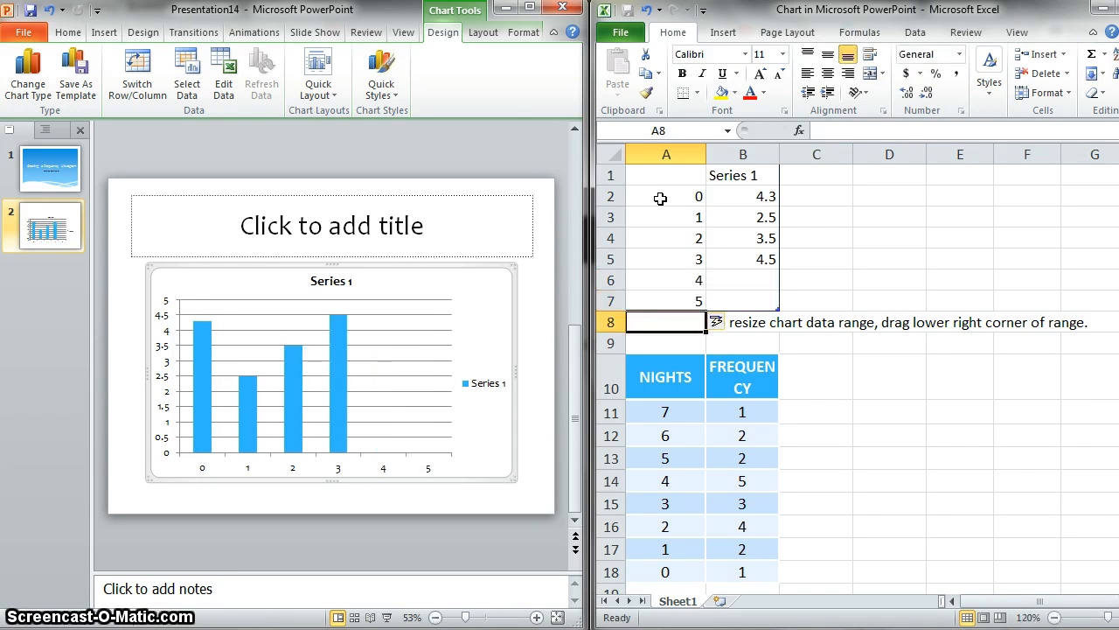
type("7")
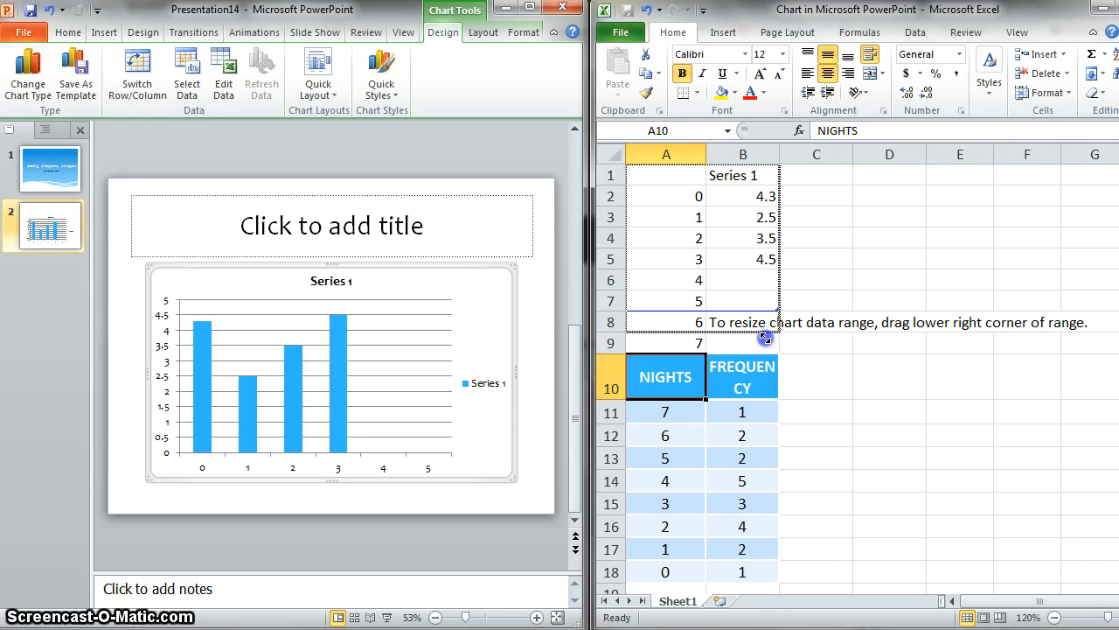
left_click_drag(763, 339, 763, 343)
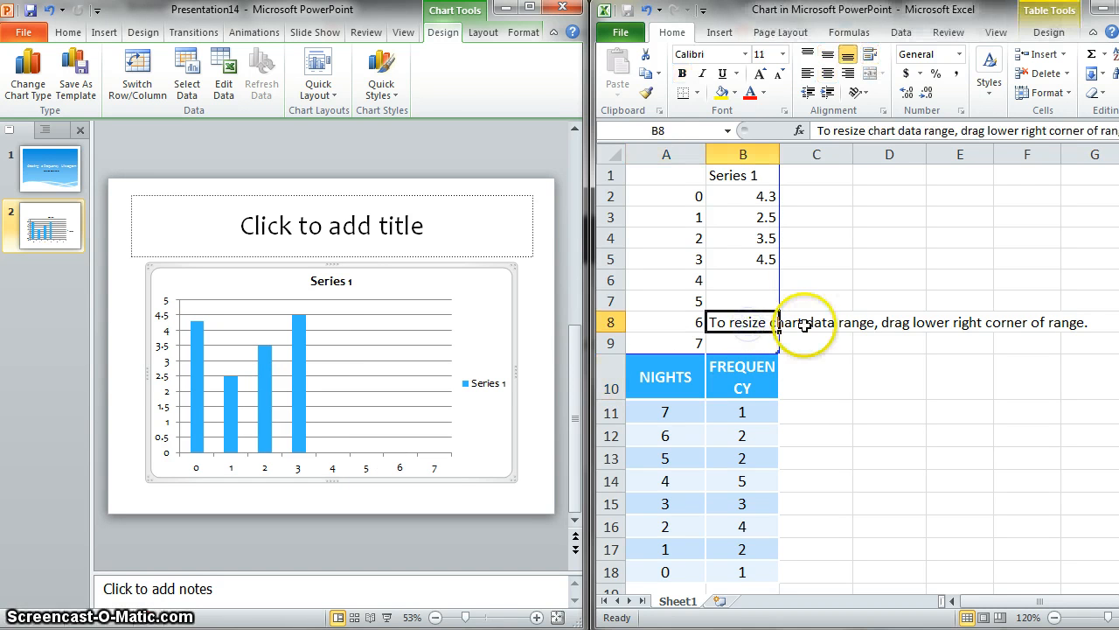
left_click(741, 321)
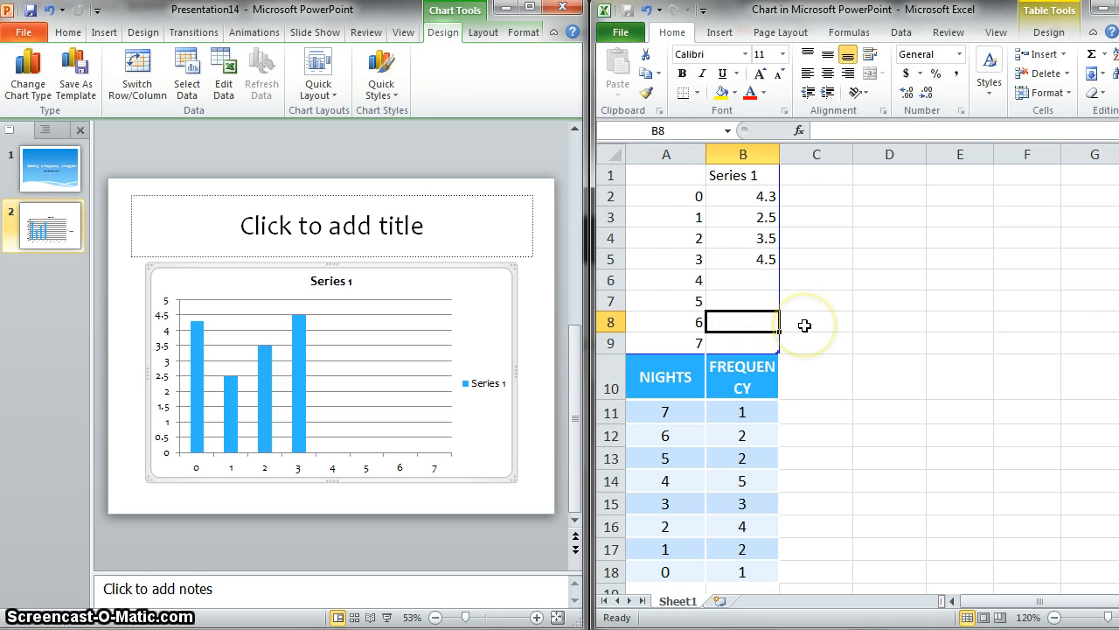
mouse_move(745, 175)
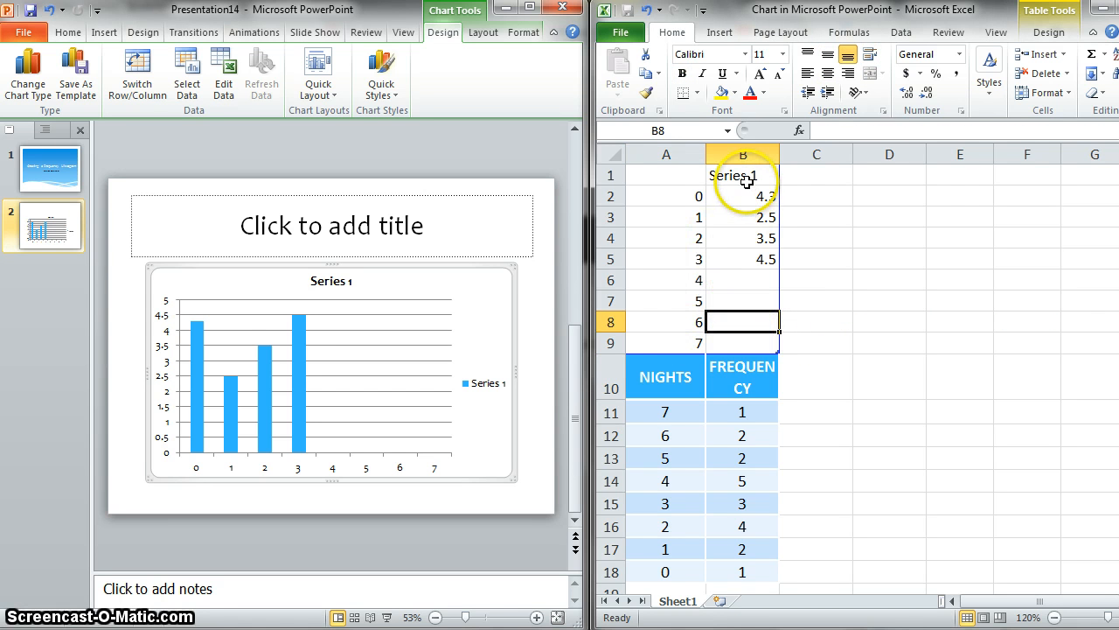
left_click(743, 175)
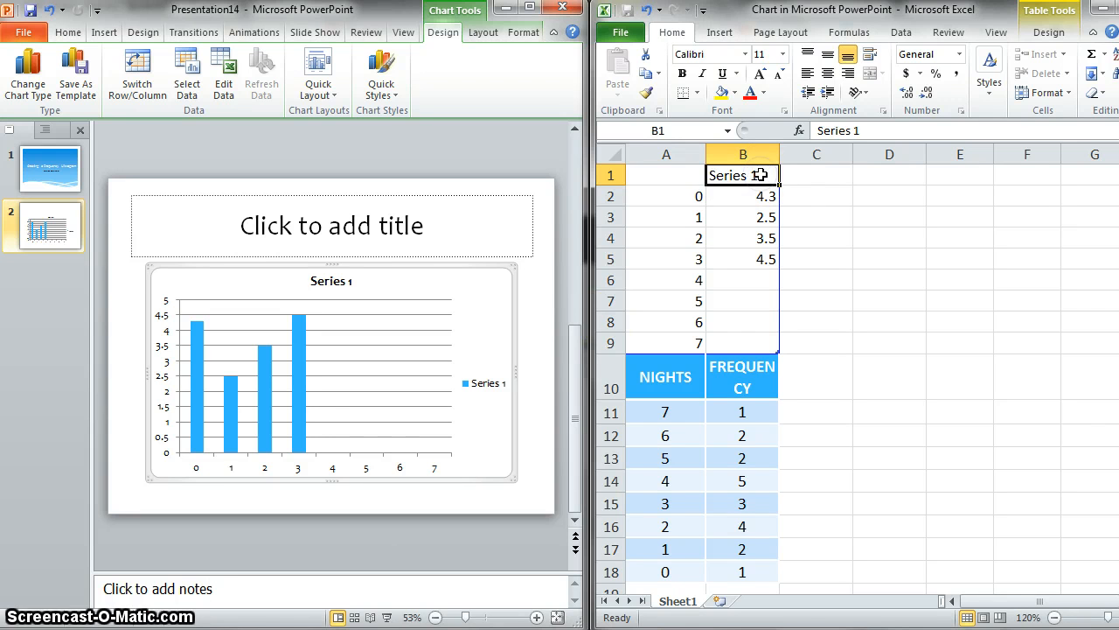
Step: Name the series Frequency and enter counts 1, 2, 4, 3, 5, 2, 2, 1 in B2:B9
type("Frequency")
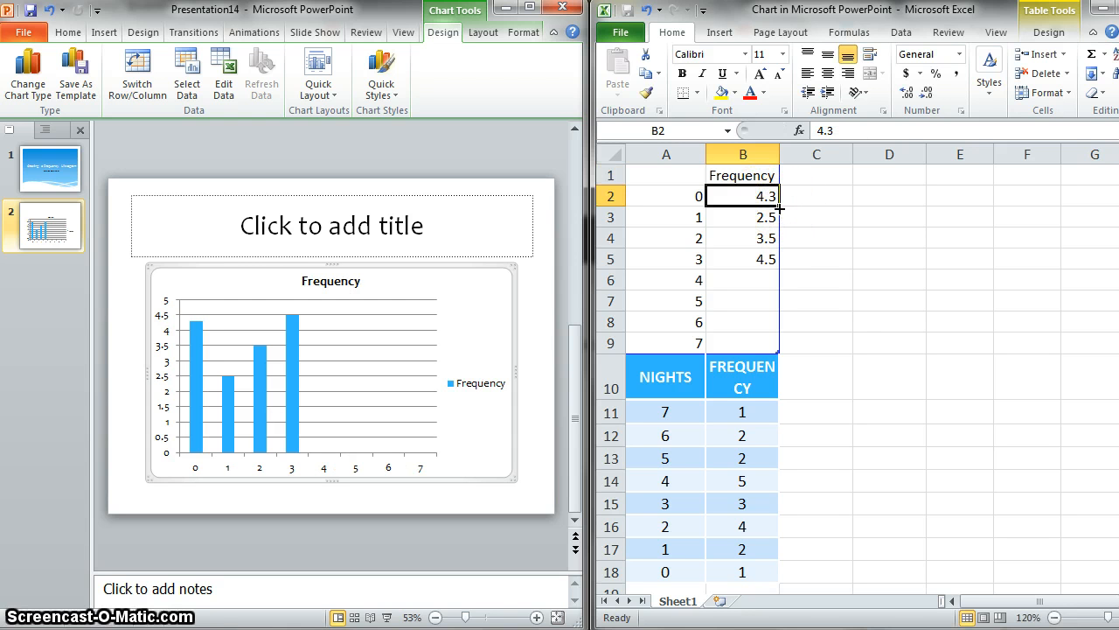
mouse_move(741, 588)
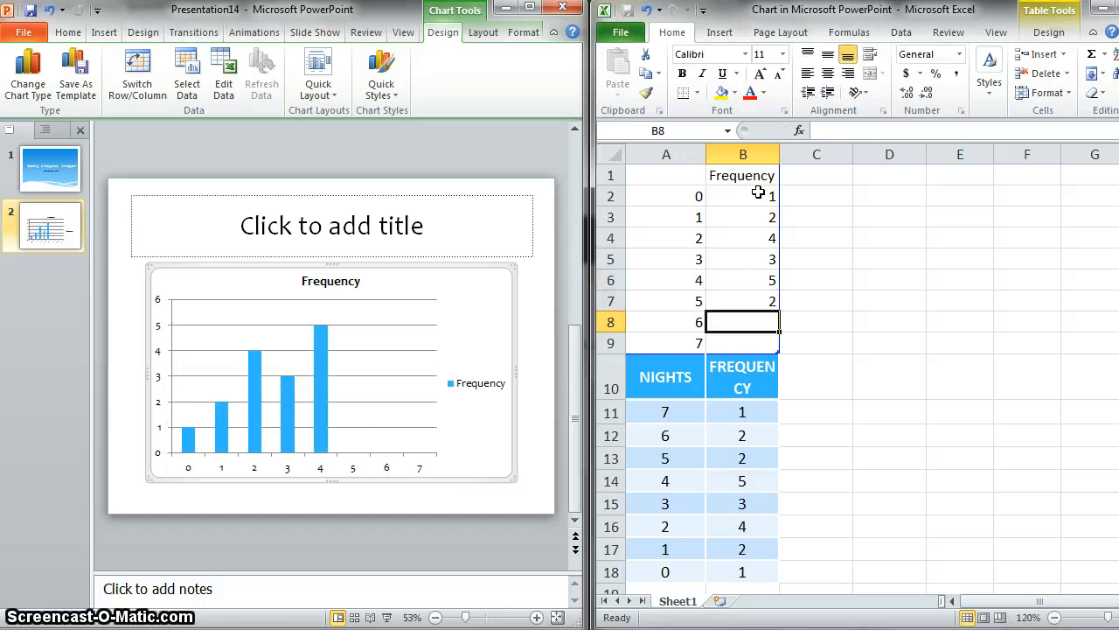
type("1")
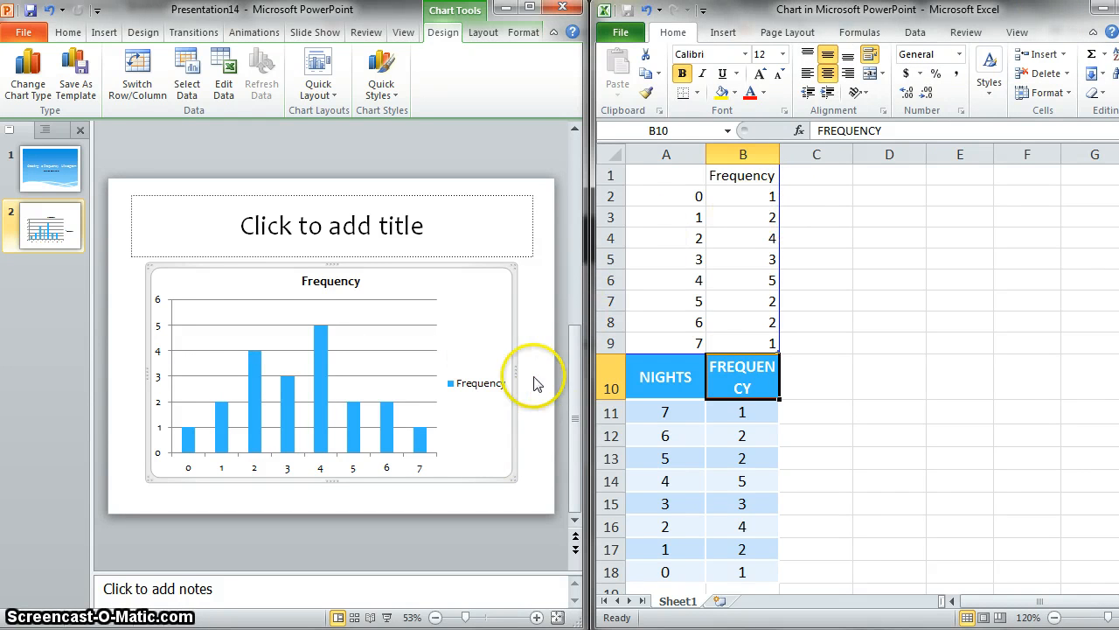
mouse_move(455, 454)
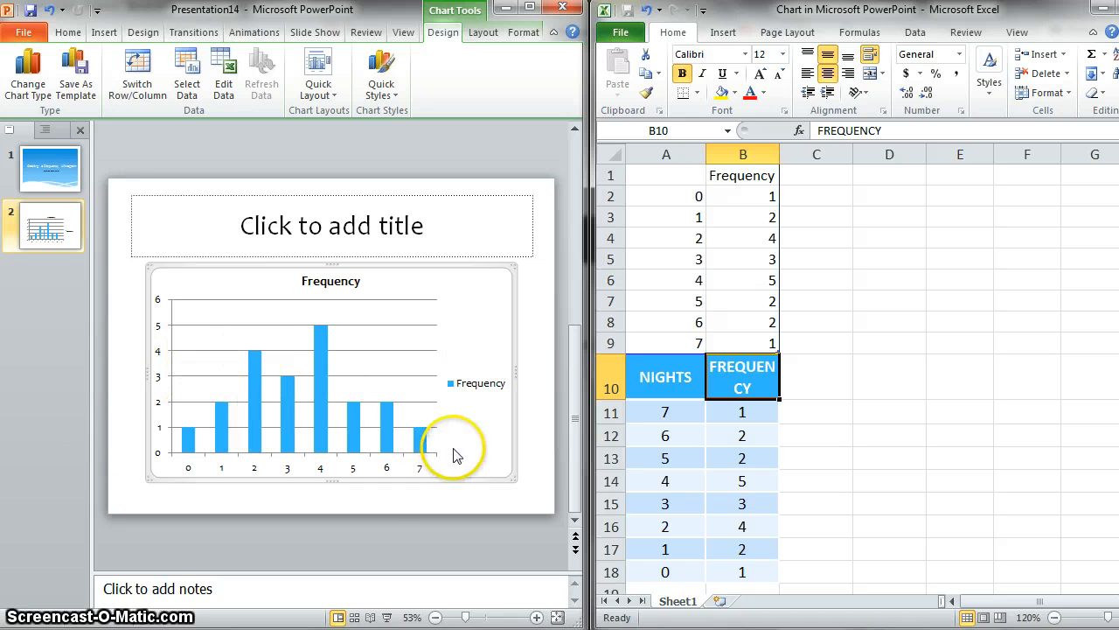
mouse_move(815, 341)
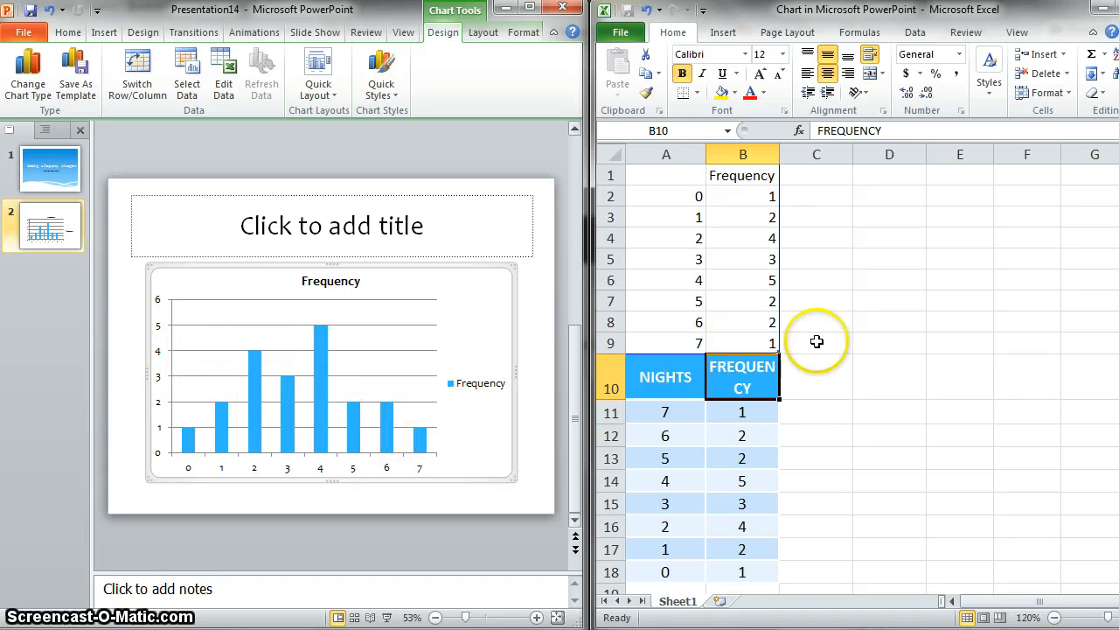
mouse_move(525, 434)
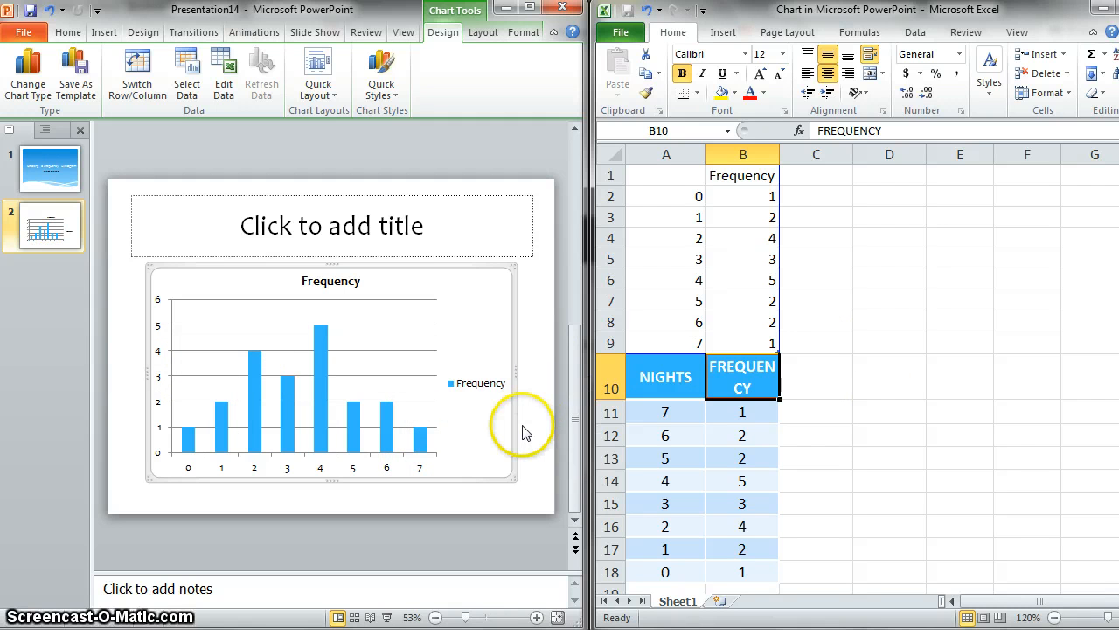
mouse_move(1046, 187)
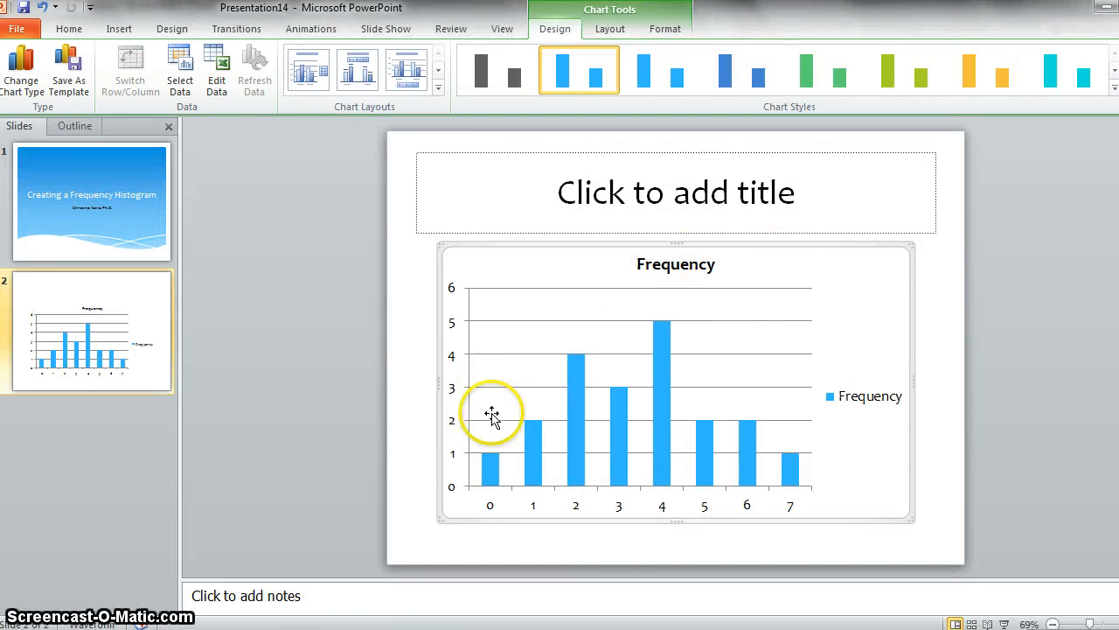
mouse_move(533, 446)
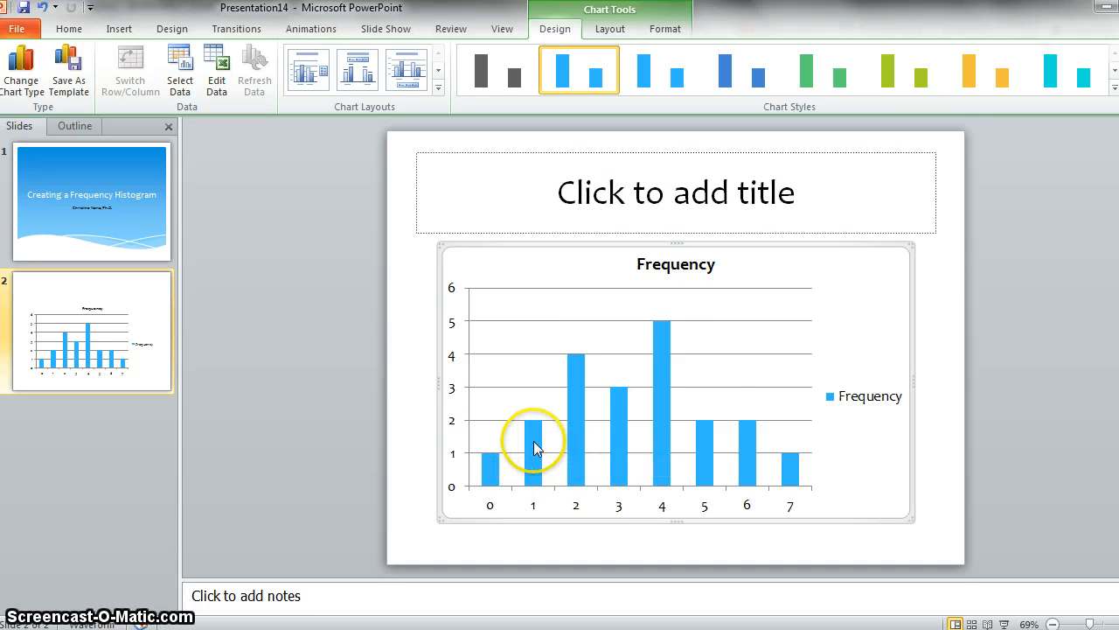
Step: Close the data sheet and bring up the shortcut menu on the chart's bars
right_click(534, 446)
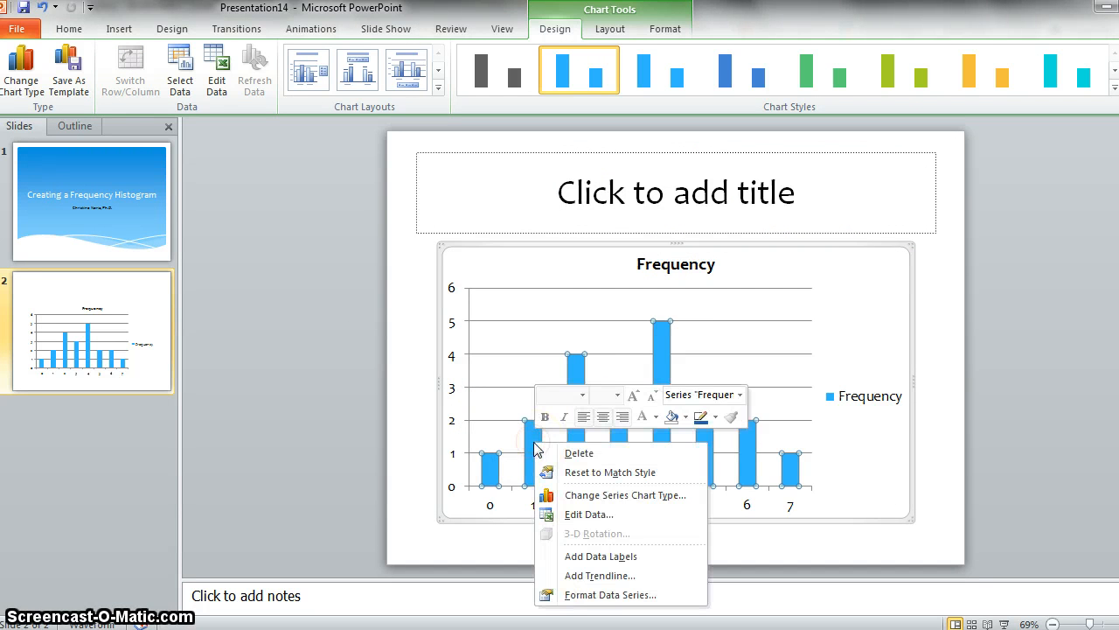
mouse_move(574, 494)
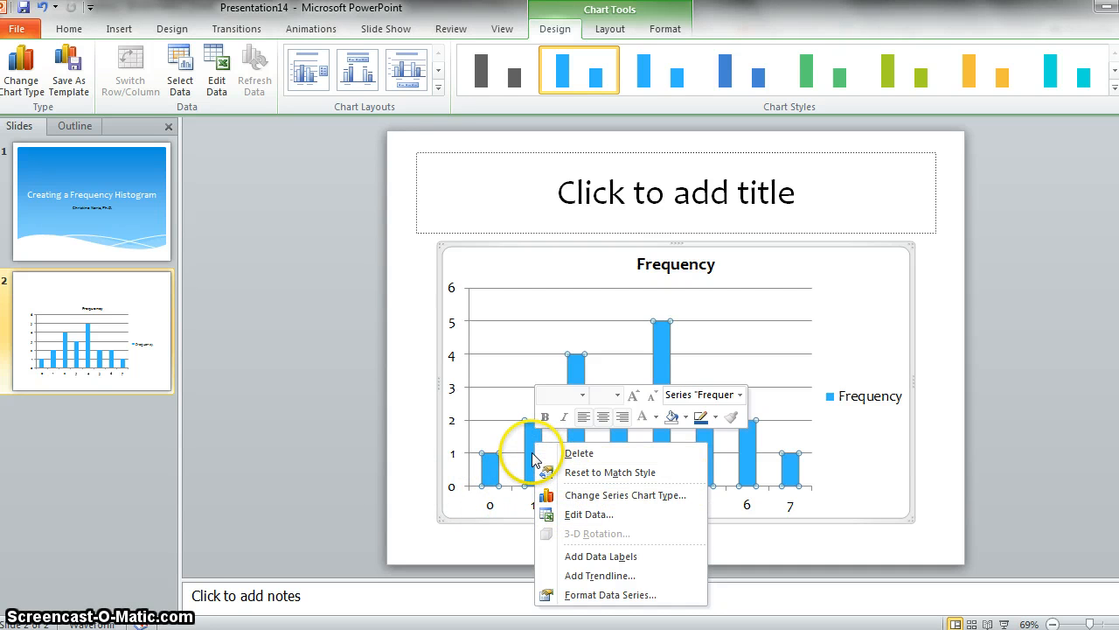
mouse_move(608, 594)
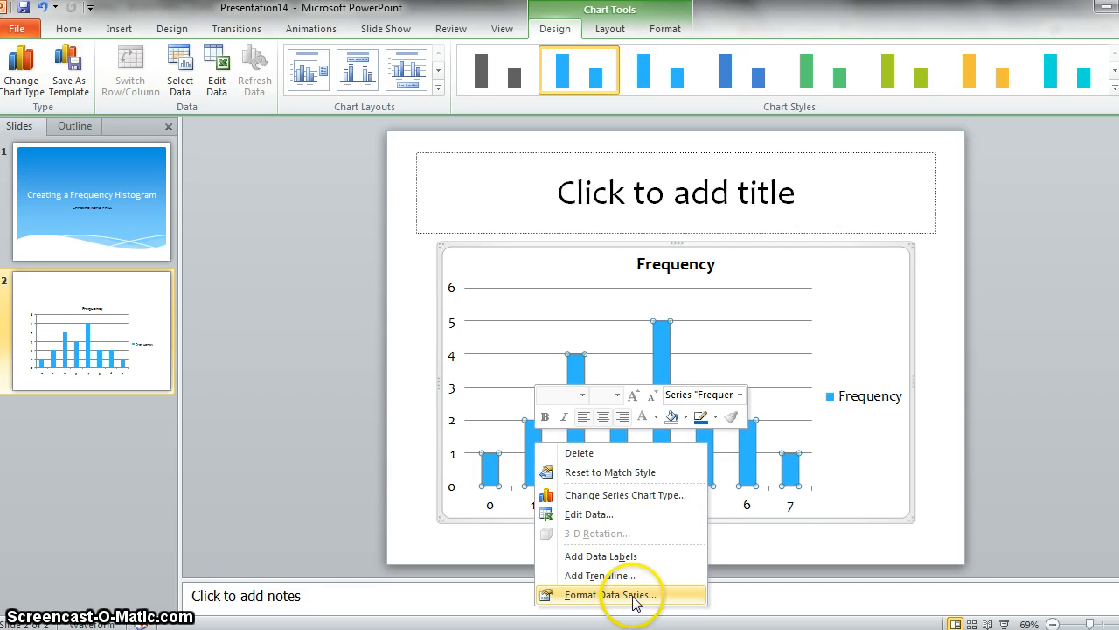
Step: Set the Frequency series Gap Width to 0% so the bars touch
left_click(611, 594)
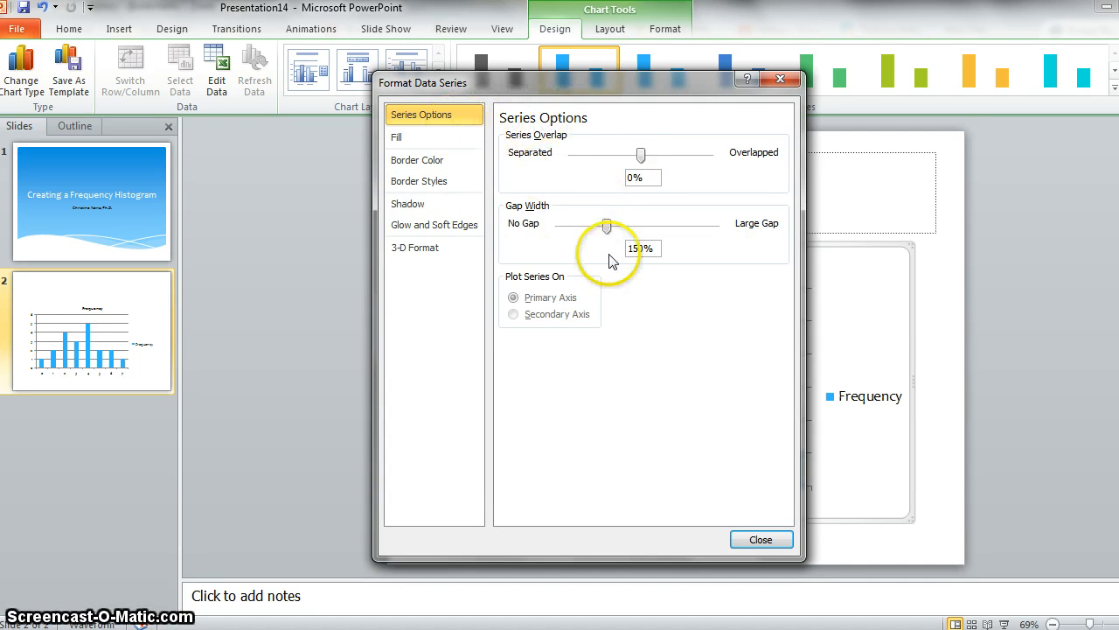
left_click_drag(607, 225, 591, 226)
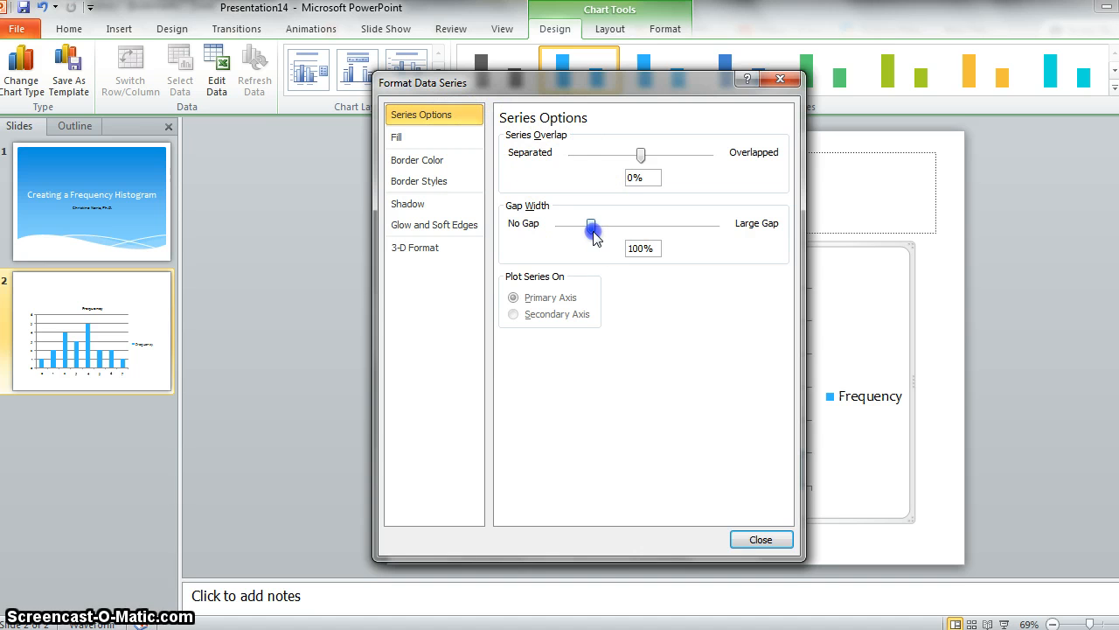
left_click_drag(593, 226, 557, 226)
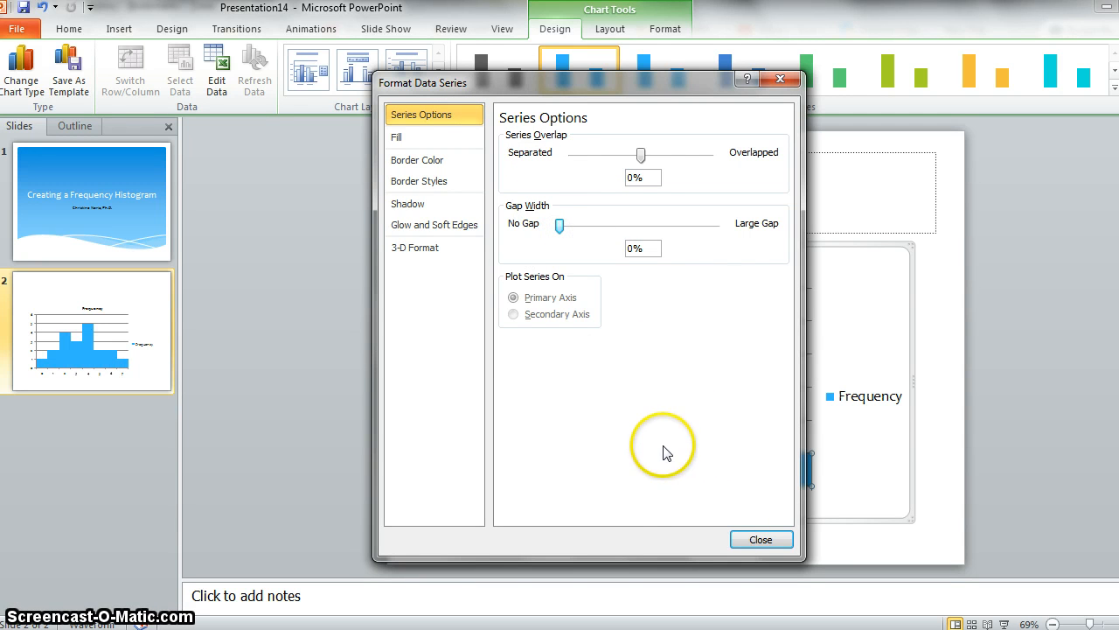
mouse_move(761, 539)
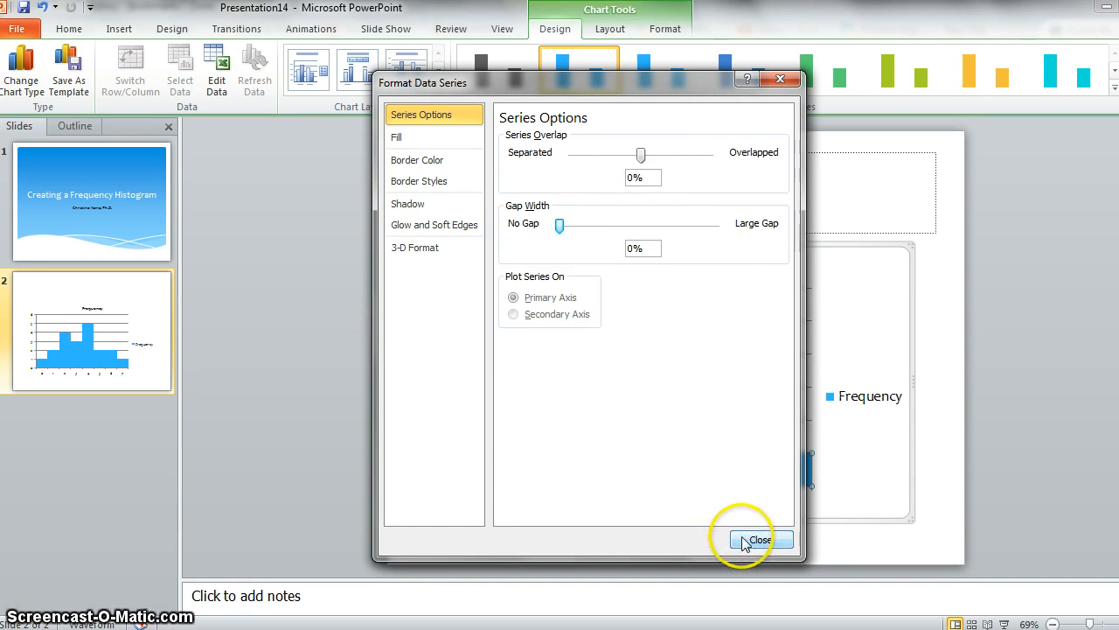
left_click(759, 538)
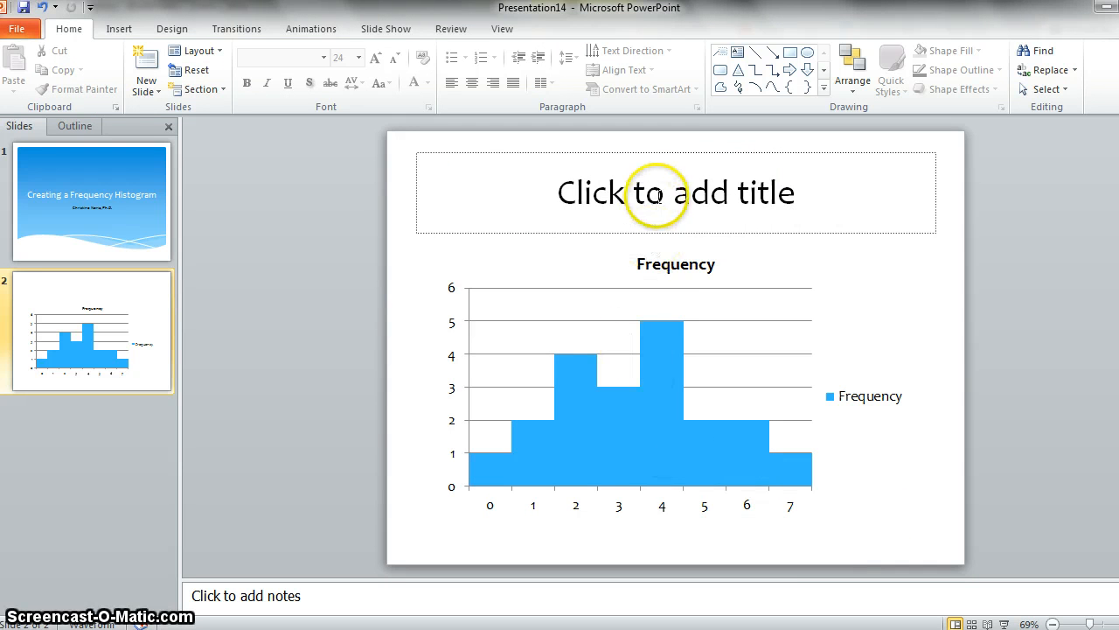
mouse_move(577, 493)
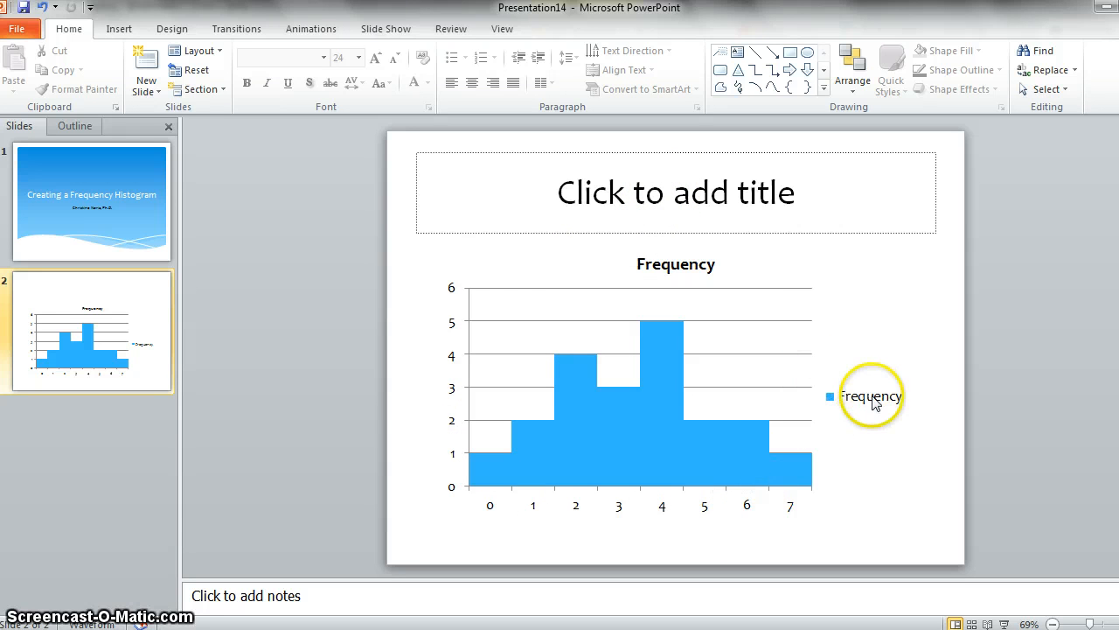
Step: Remove the chart legend via Layout > Legend > None
left_click(871, 395)
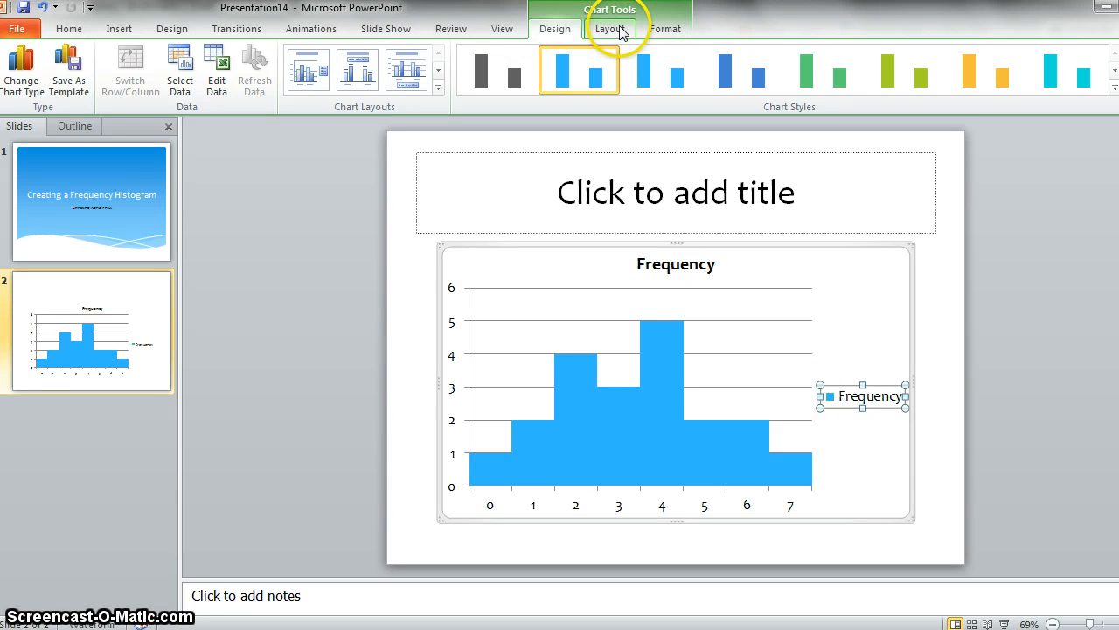
left_click(609, 28)
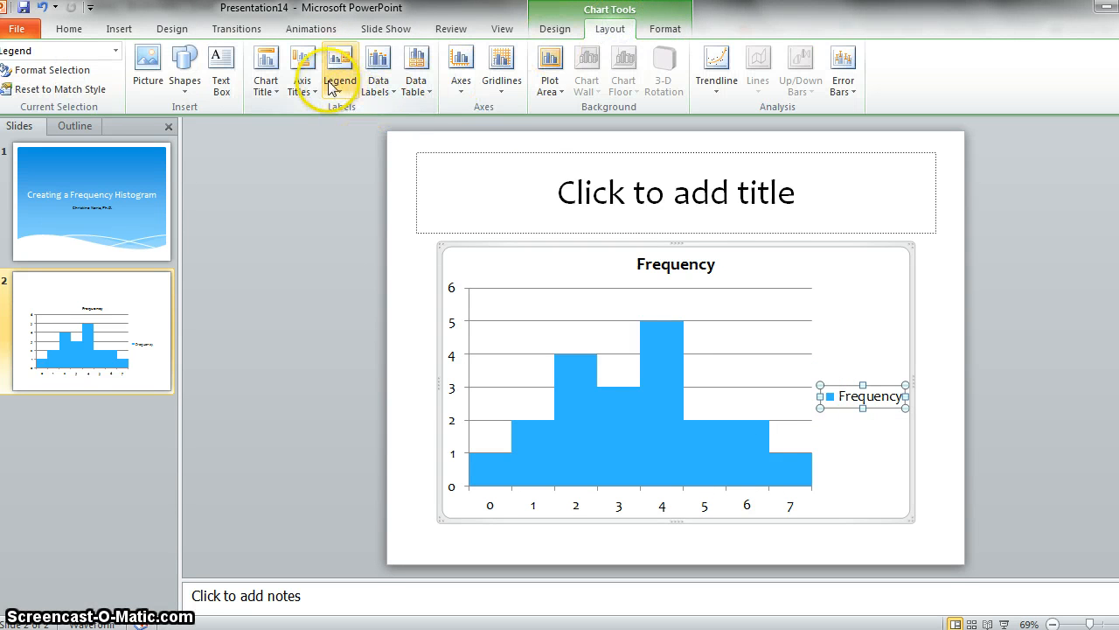
left_click(339, 68)
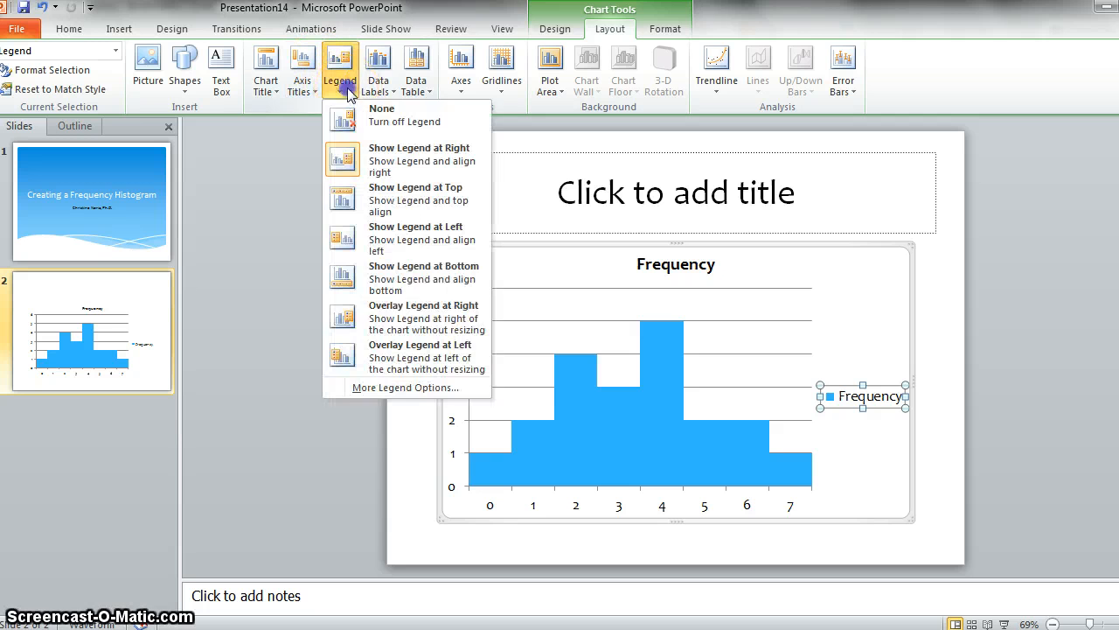
mouse_move(381, 115)
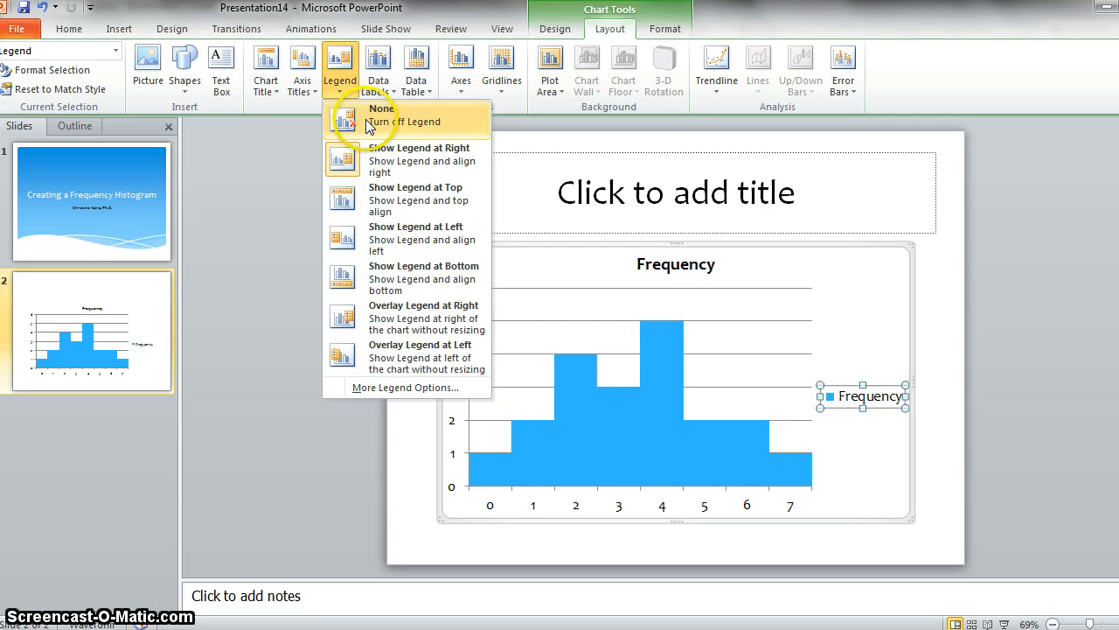
left_click(382, 108)
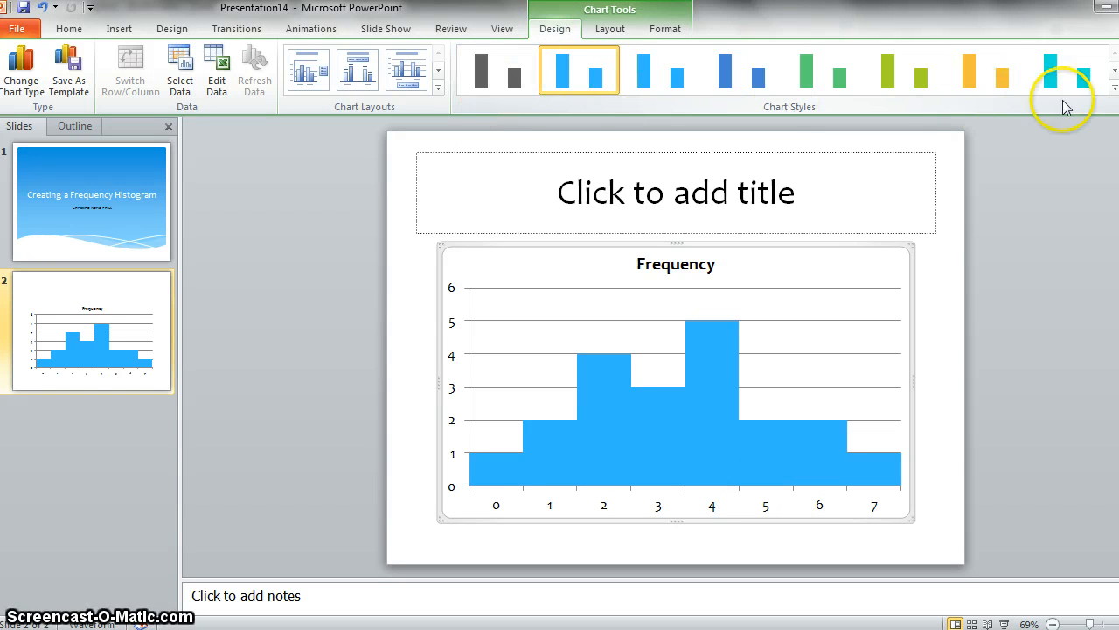
mouse_move(738, 236)
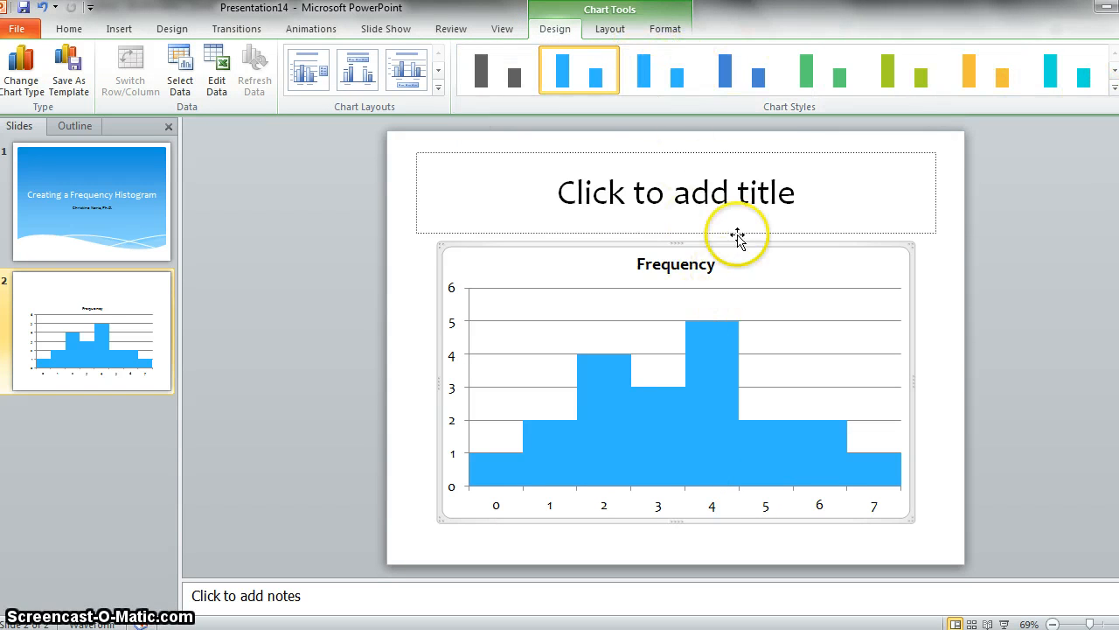
Step: Give the histogram bars a dark Shape Outline colour
left_click(1114, 88)
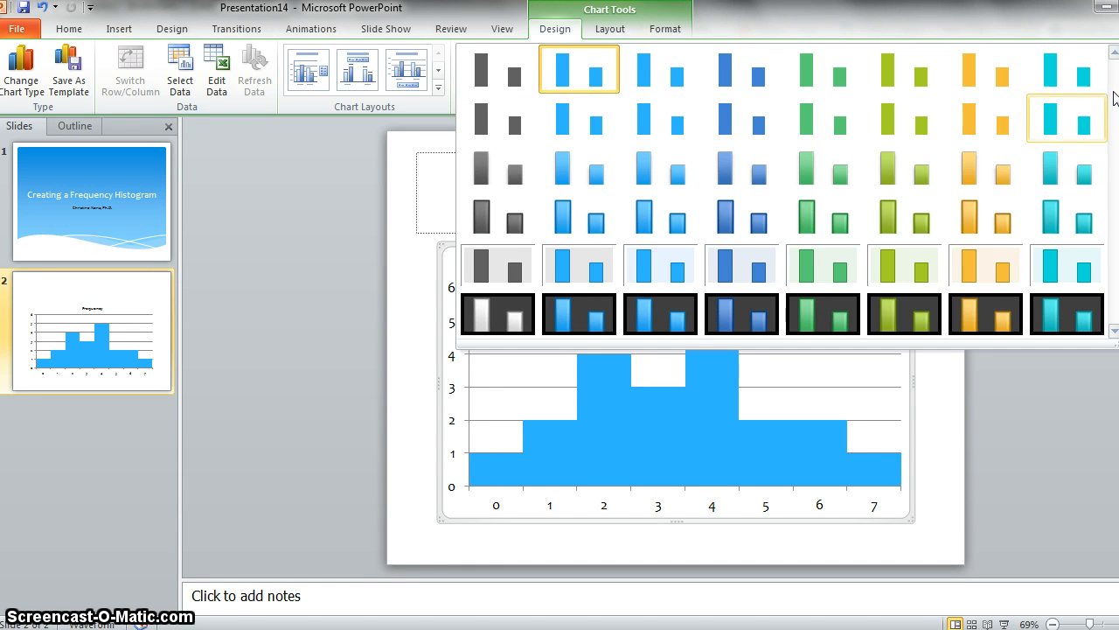
mouse_move(581, 265)
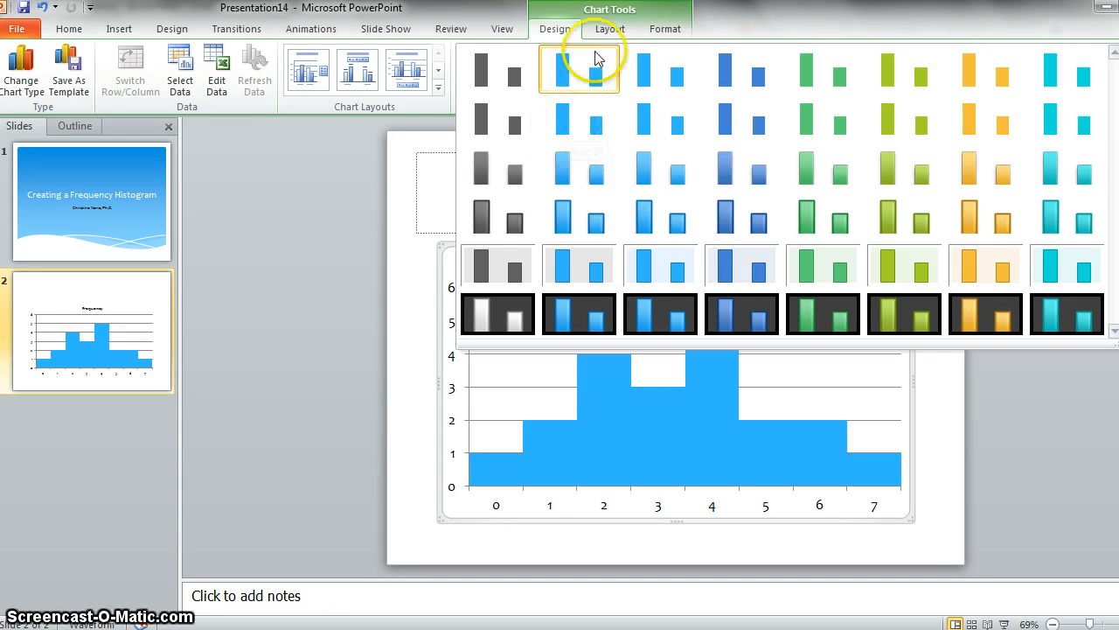
left_click(665, 28)
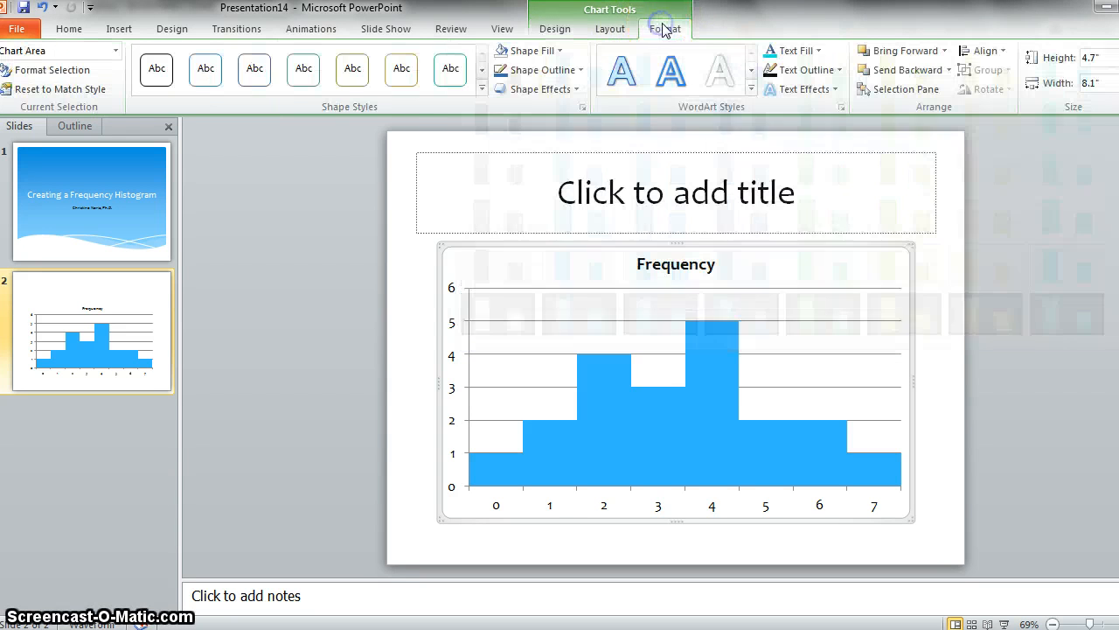
mouse_move(538, 70)
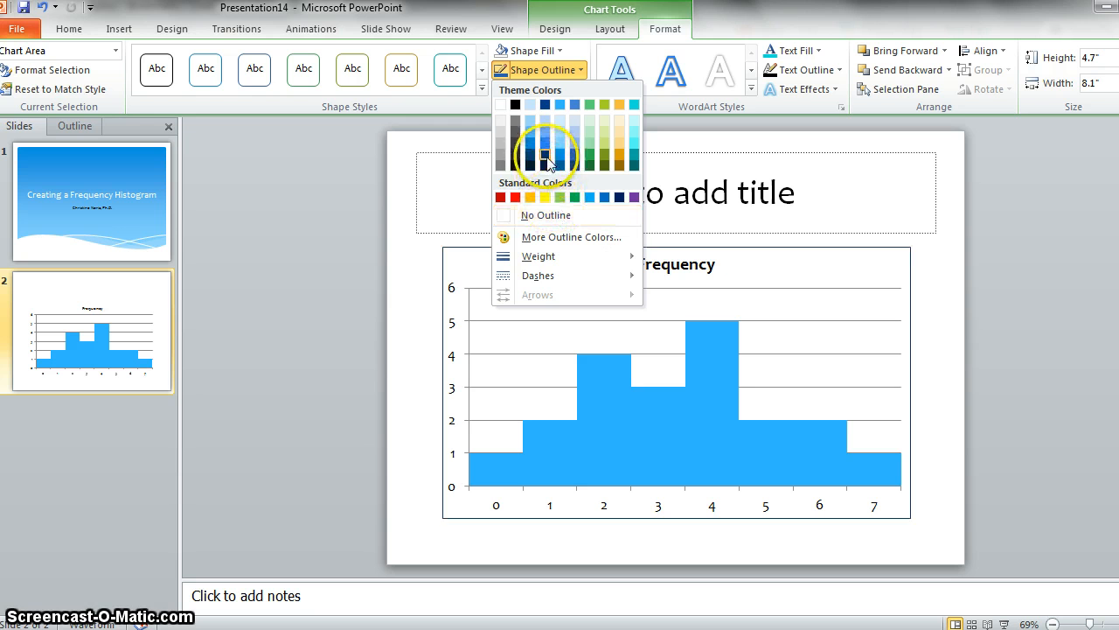
mouse_move(559, 122)
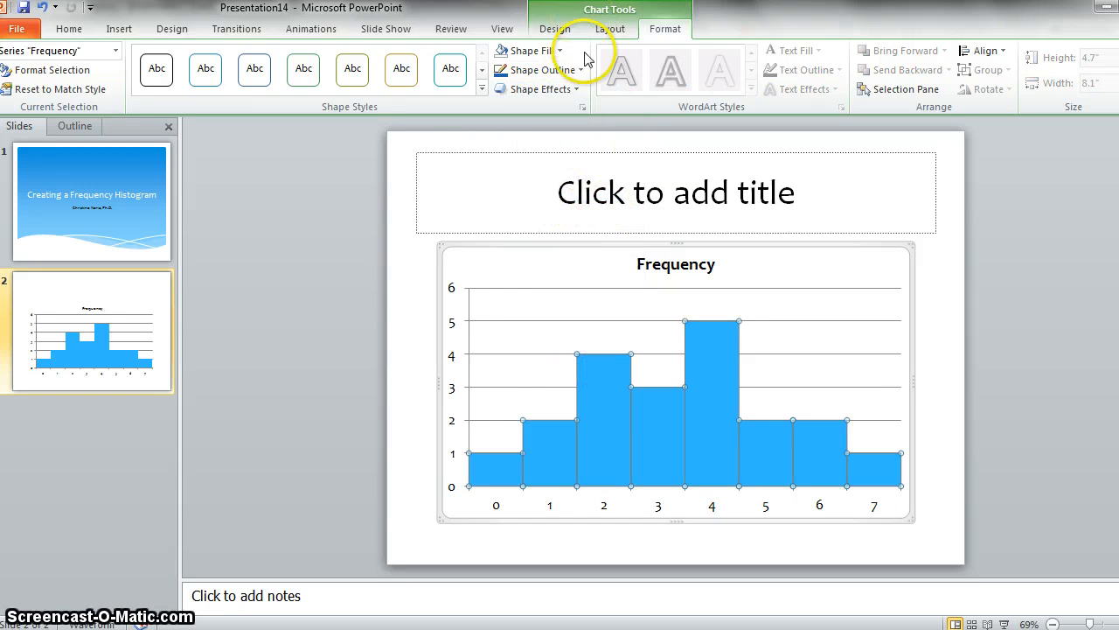
left_click(535, 70)
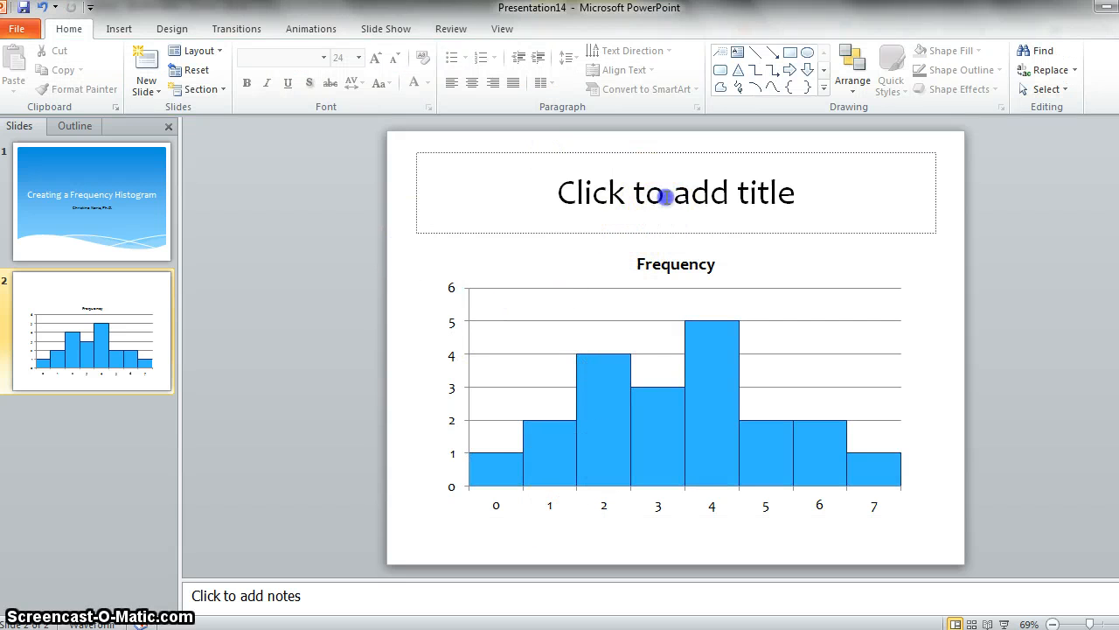
Step: Title the slide 'Frequency Histogram for Number of Nights Students Go Out per Week'
type("Fre")
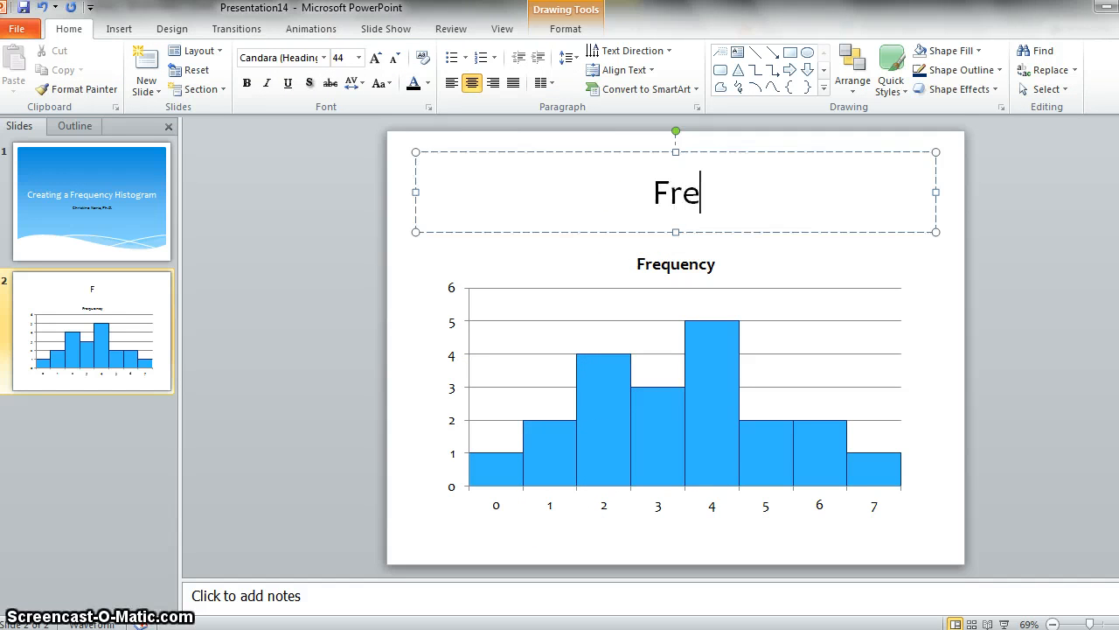
type("quenc")
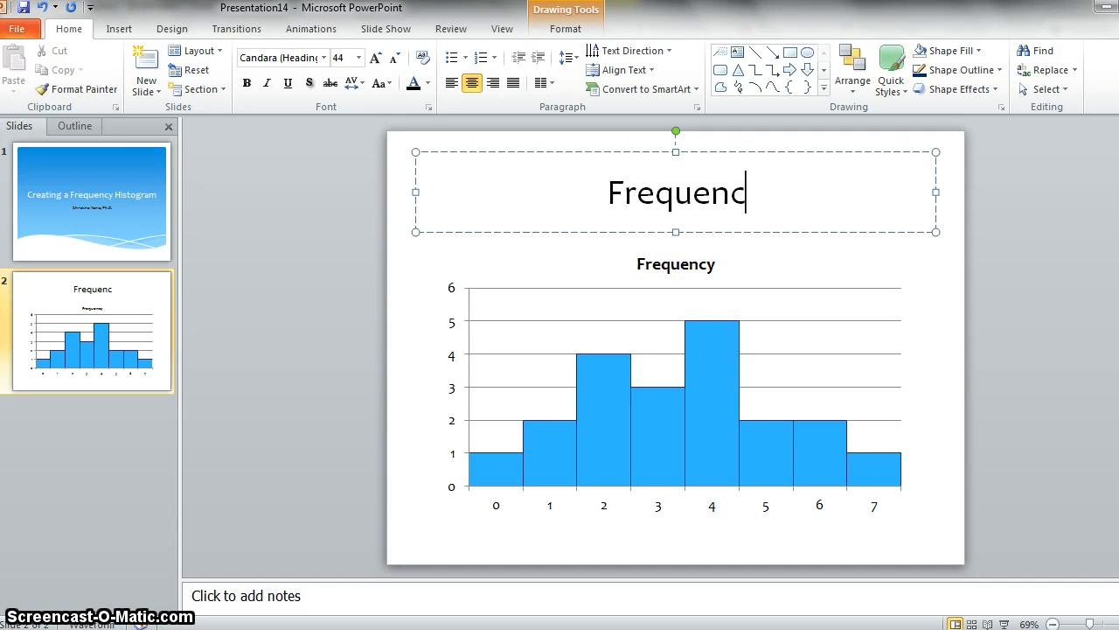
type("y H")
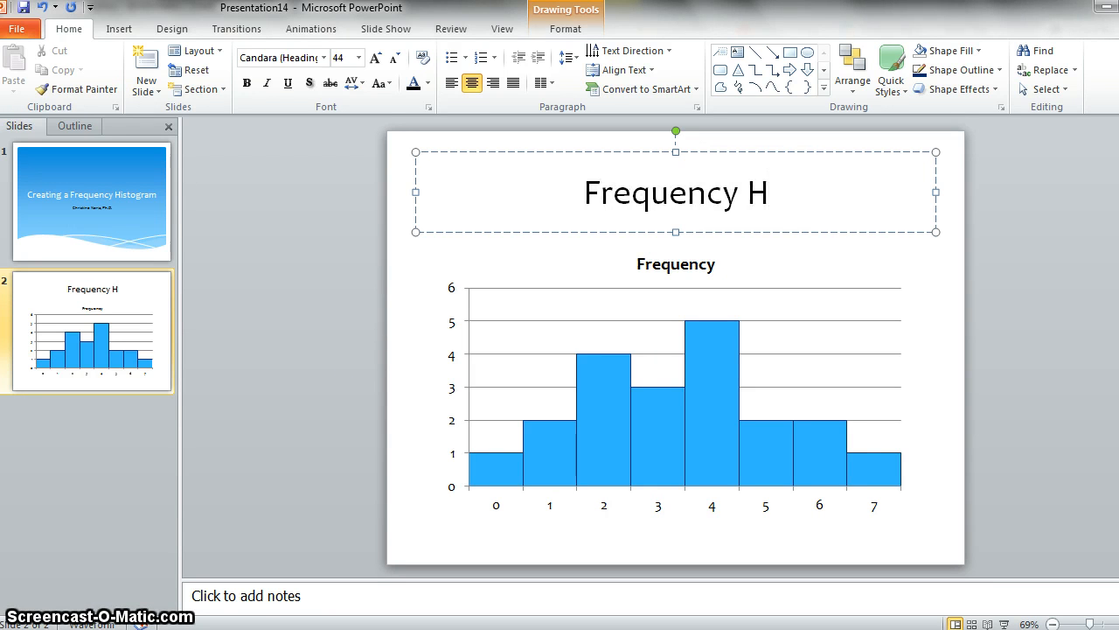
type("istogram for")
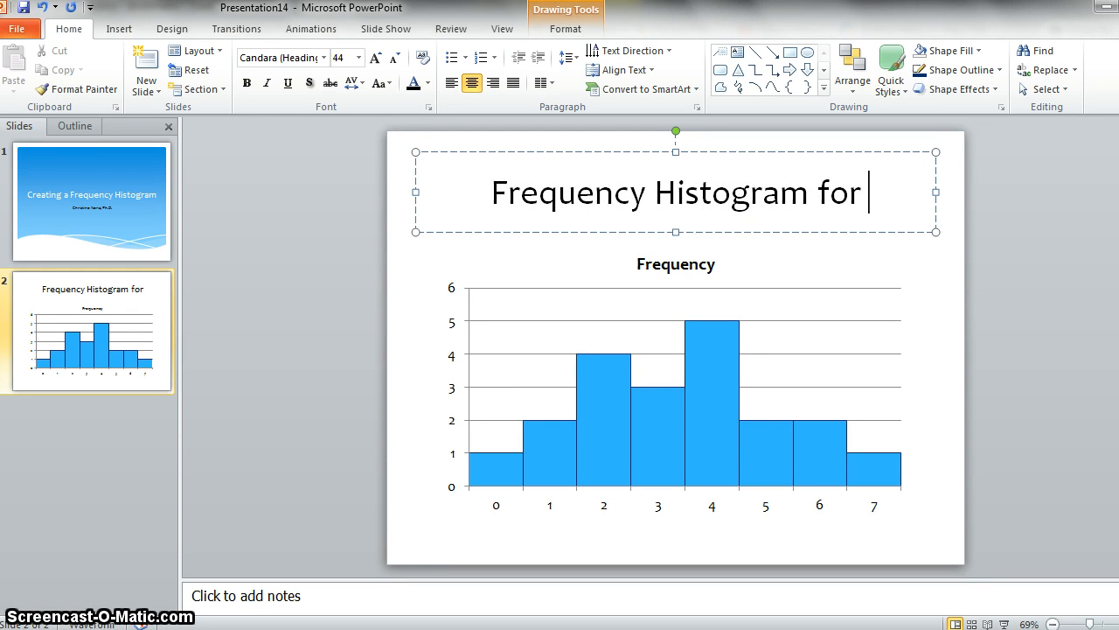
type("N")
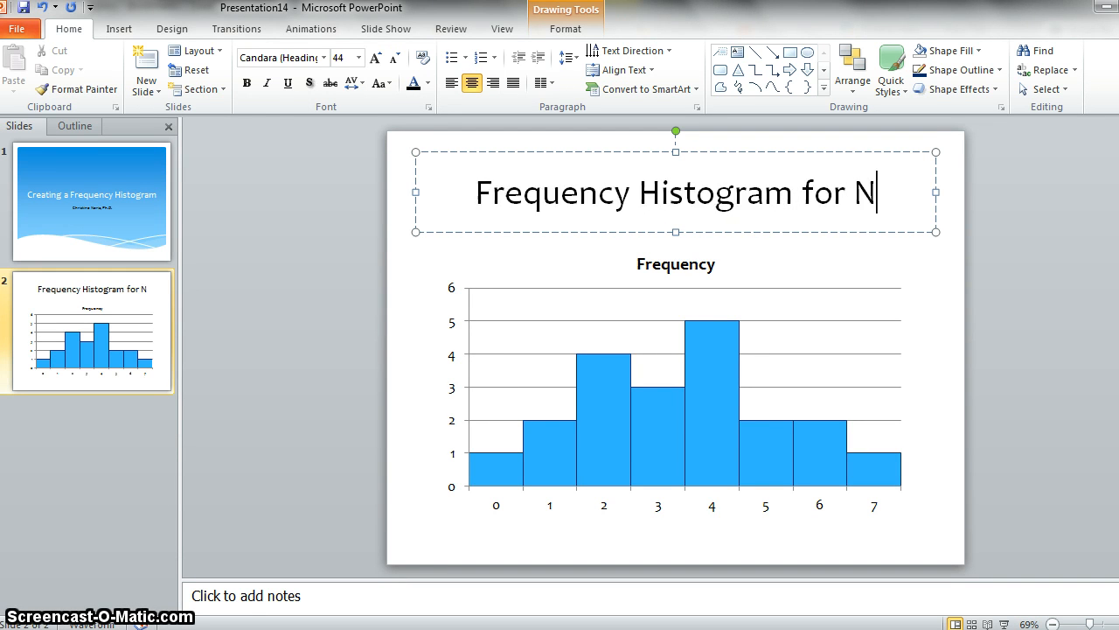
type("umber of Ni")
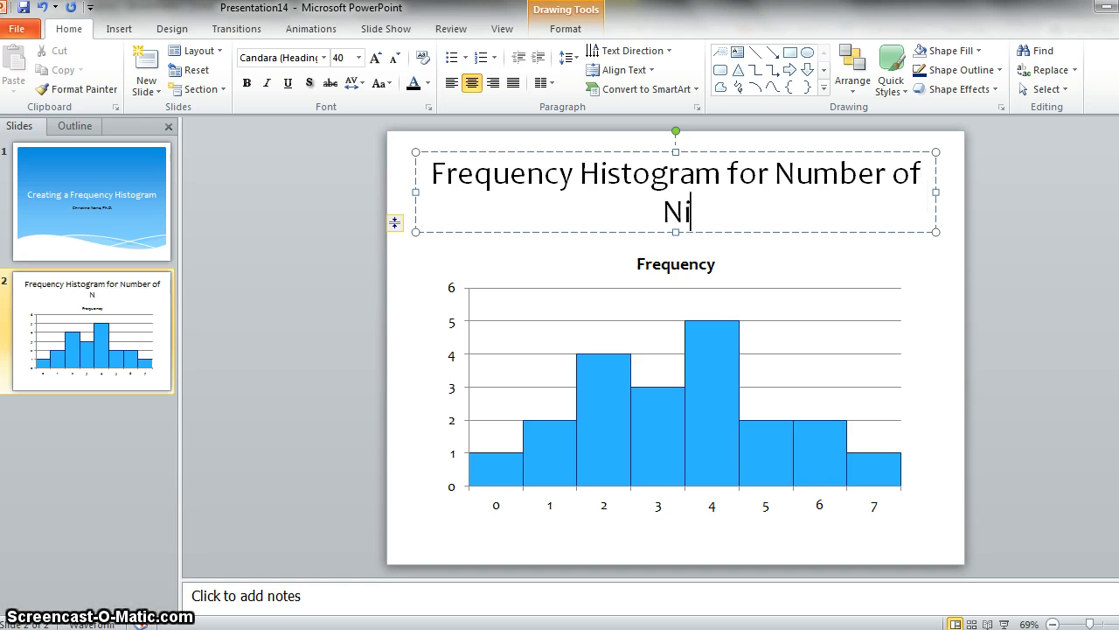
type("ghts Students Go Out per Week")
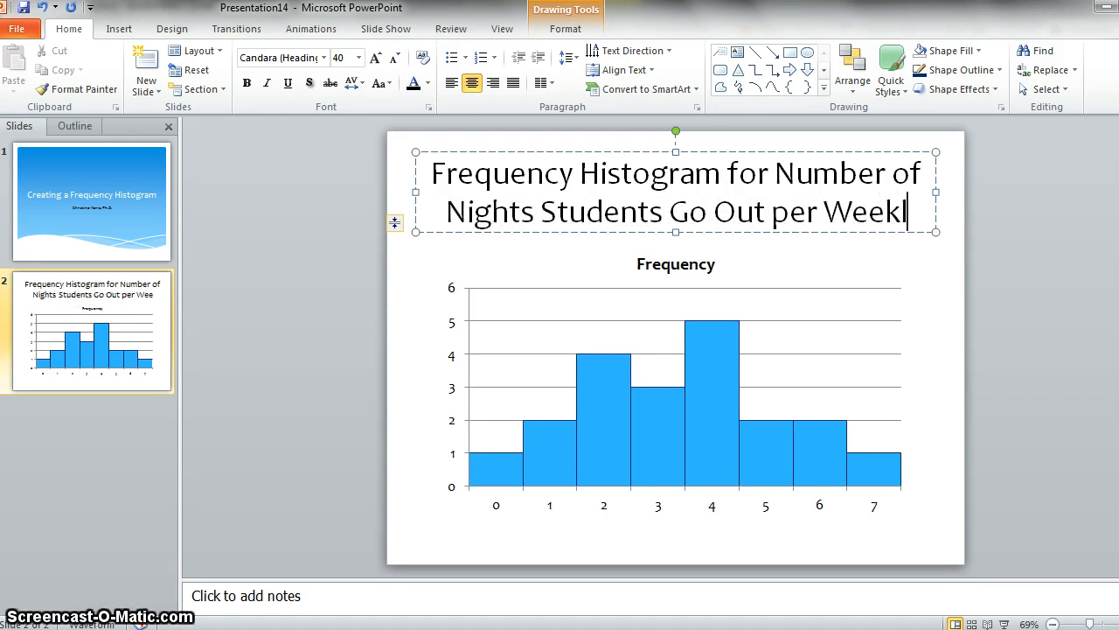
key("BackSpace")
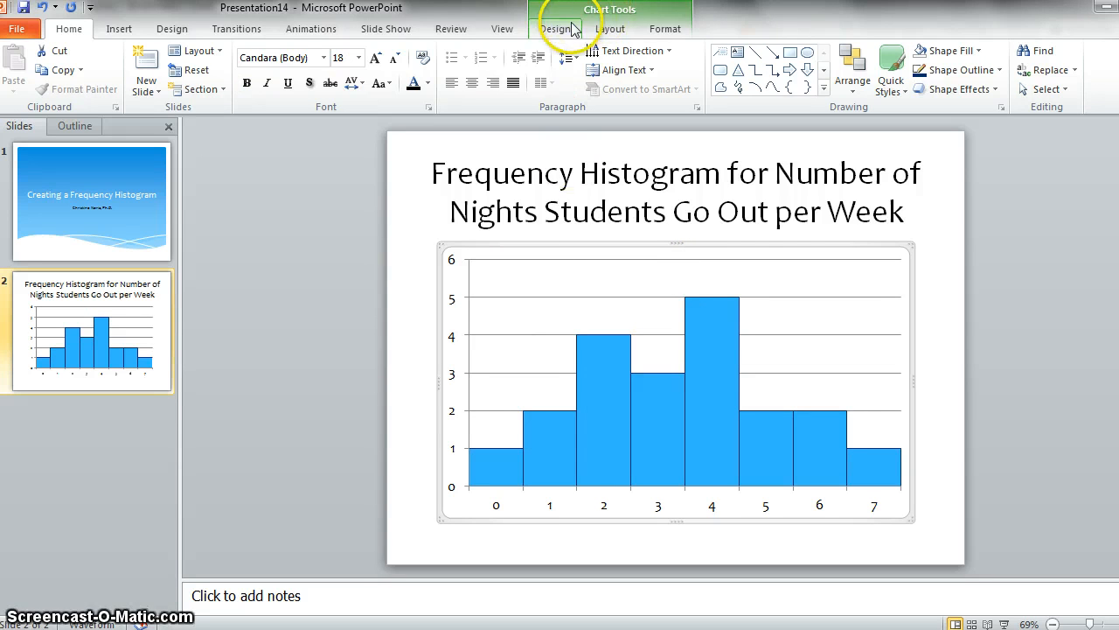
Step: Add a horizontal axis title below the axis reading 'Nights Out per Week'
left_click(556, 28)
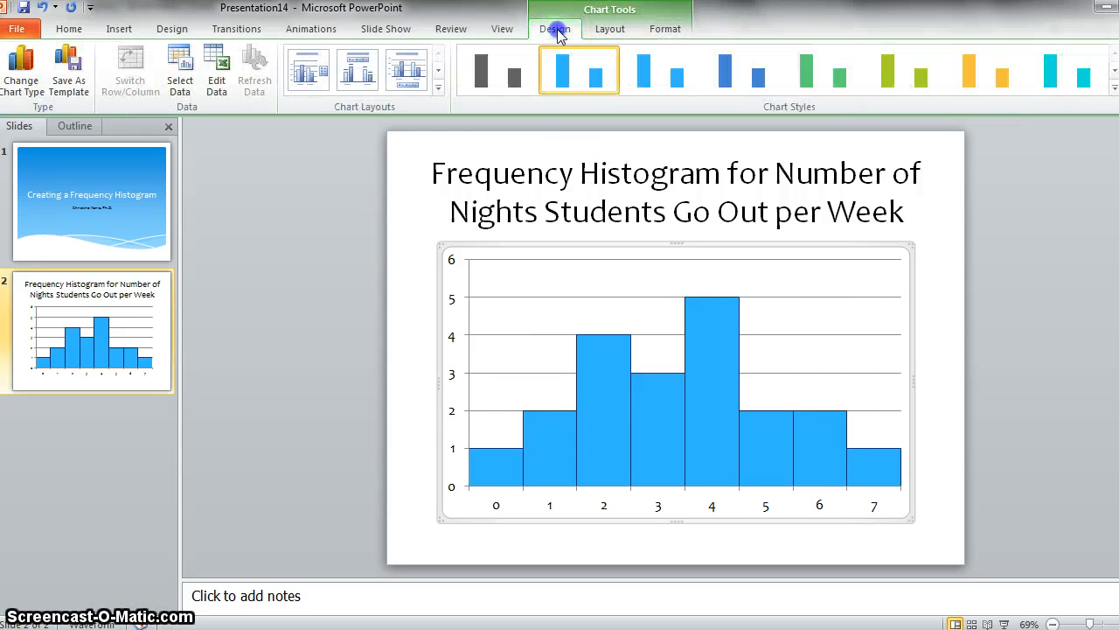
left_click(609, 28)
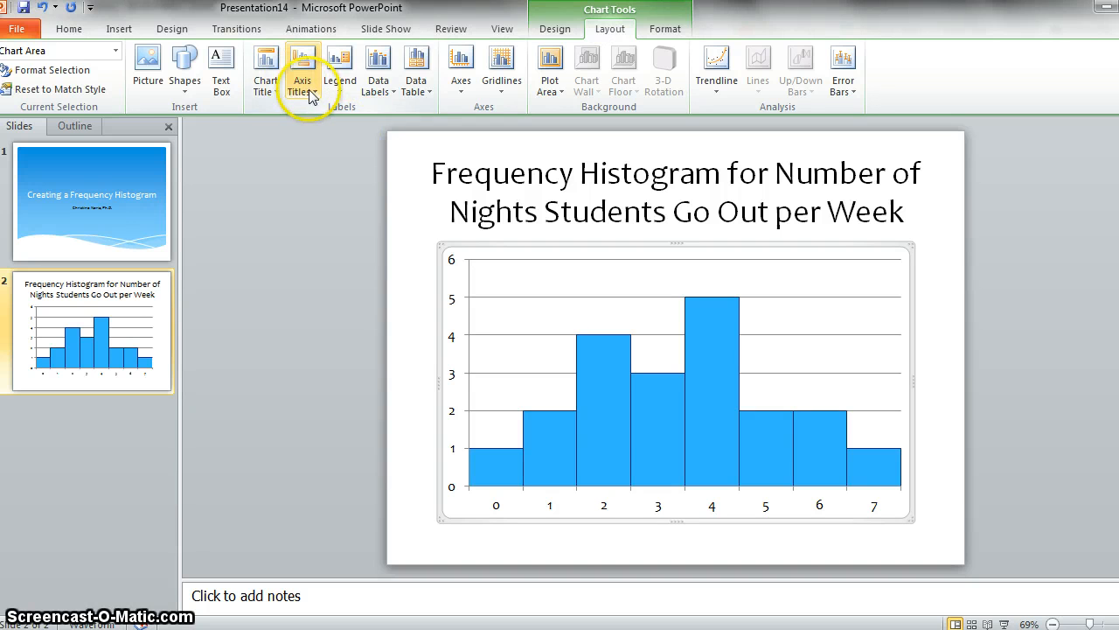
left_click(301, 70)
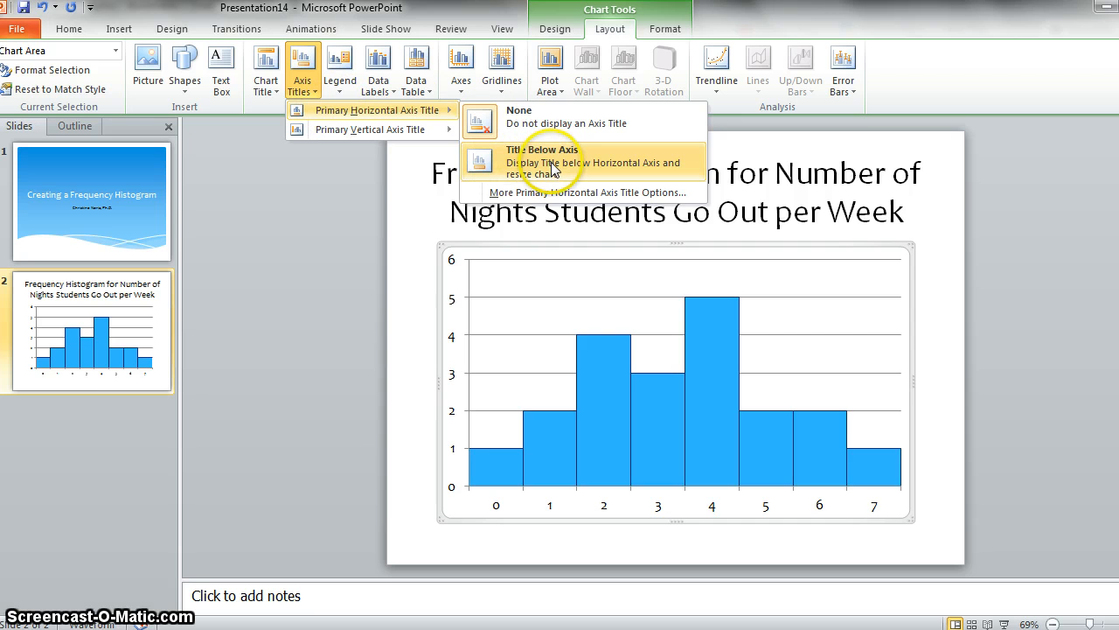
left_click(545, 161)
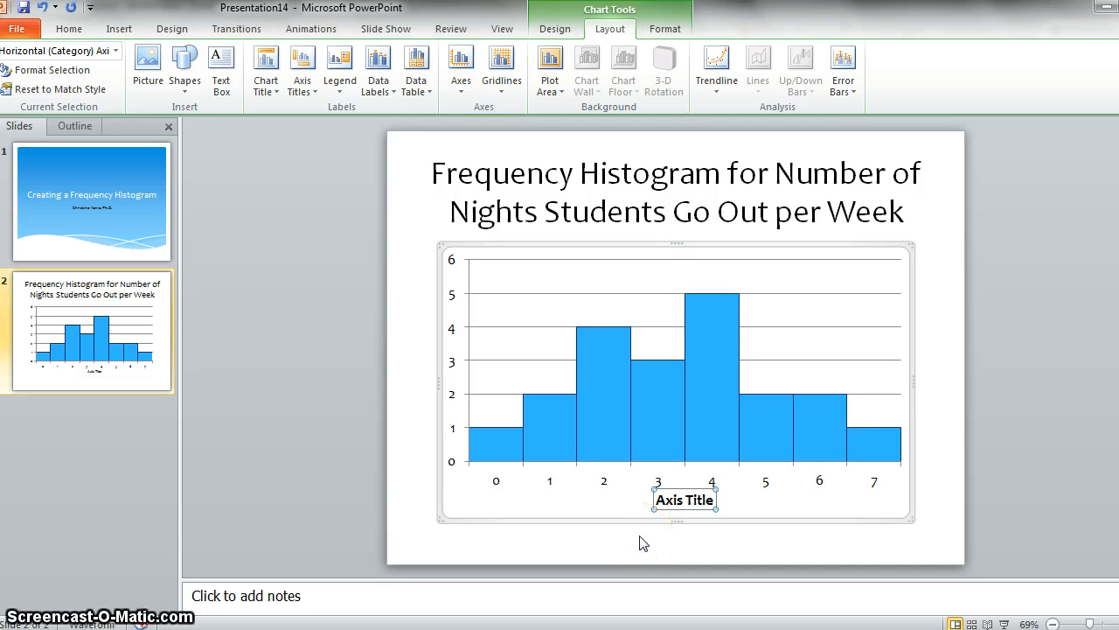
type("Number")
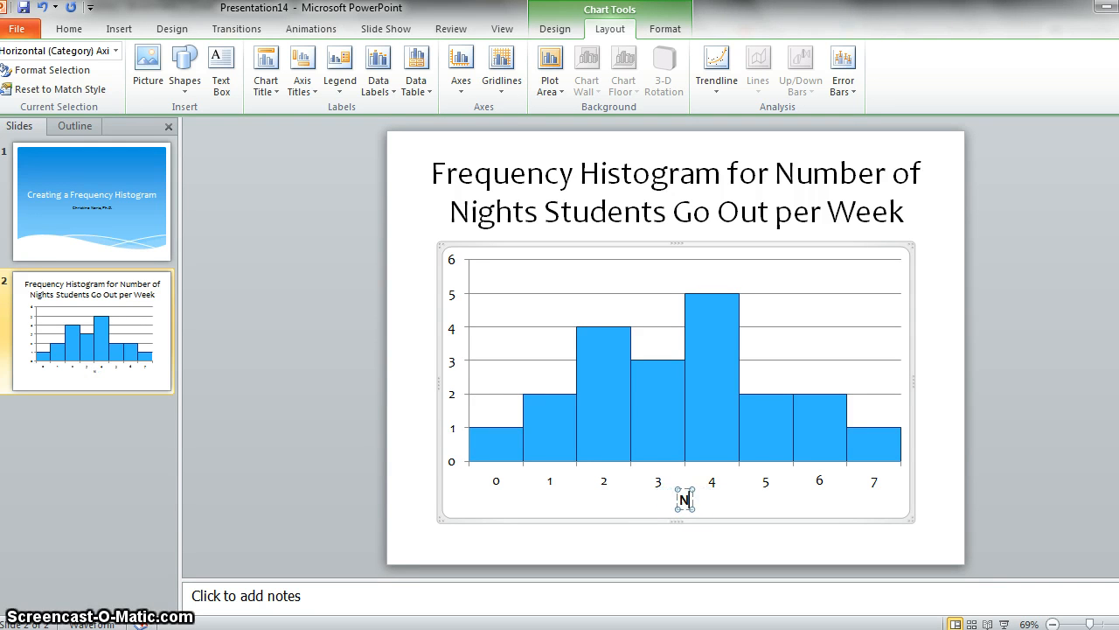
type("i")
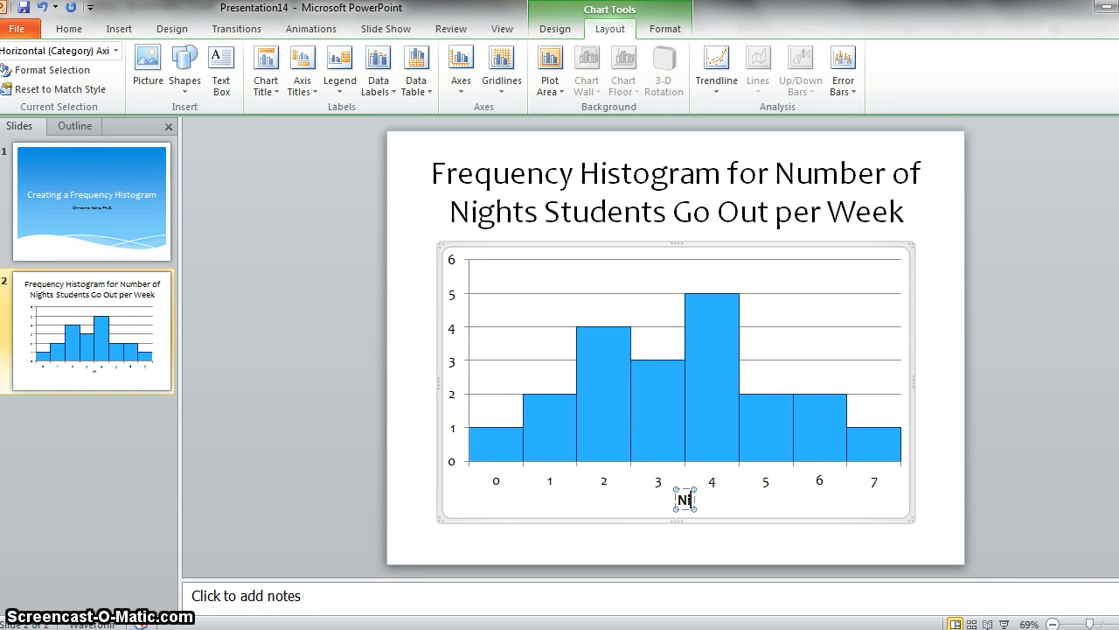
type("Nights ou")
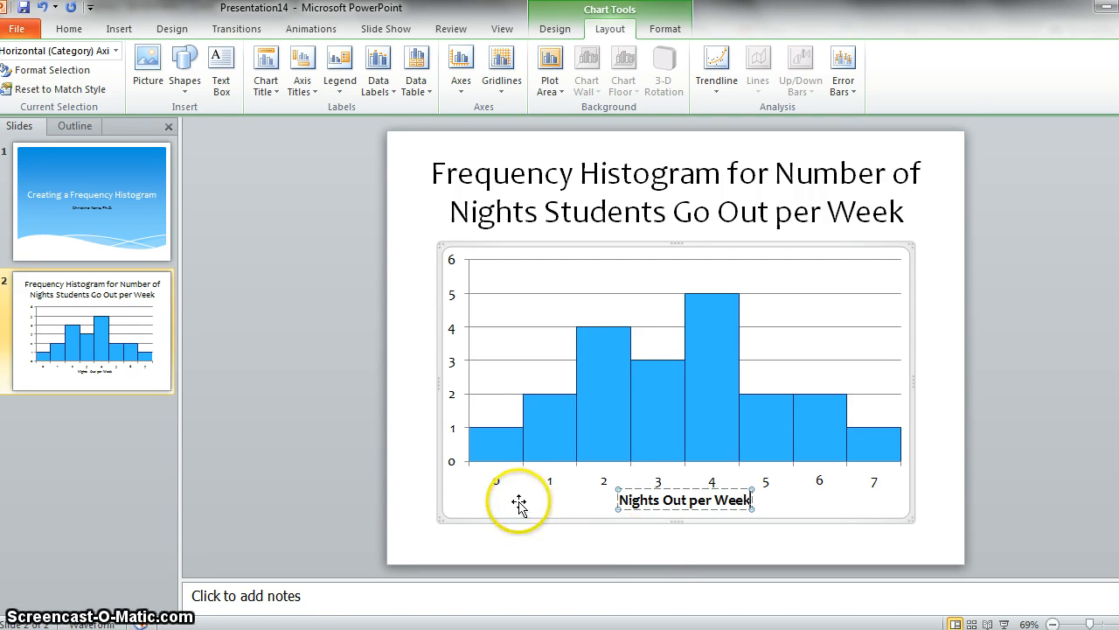
mouse_move(794, 561)
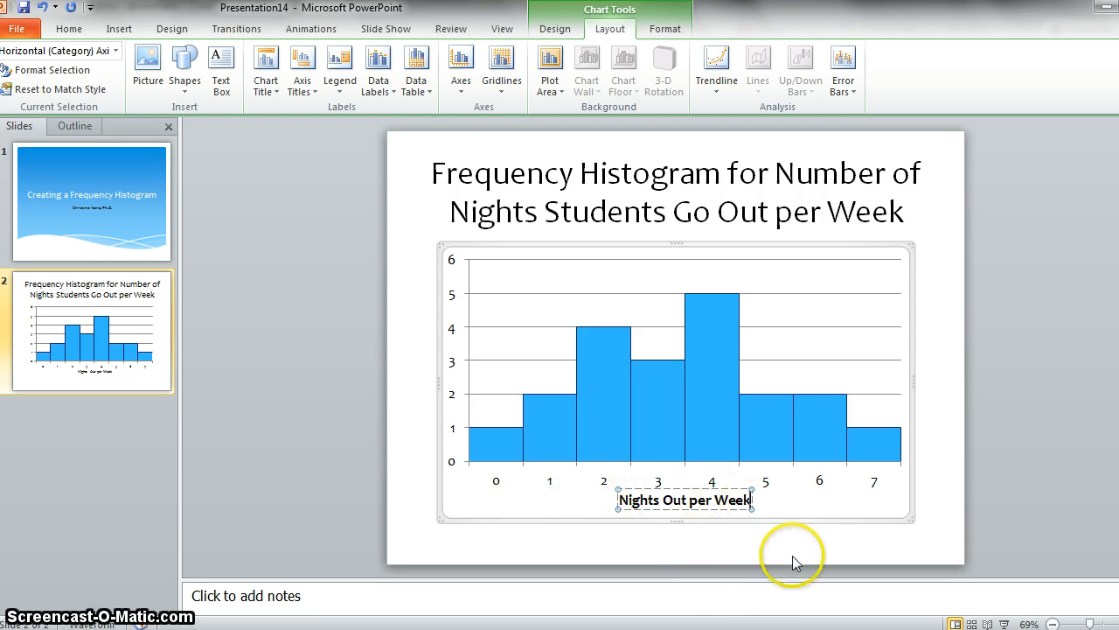
mouse_move(668, 559)
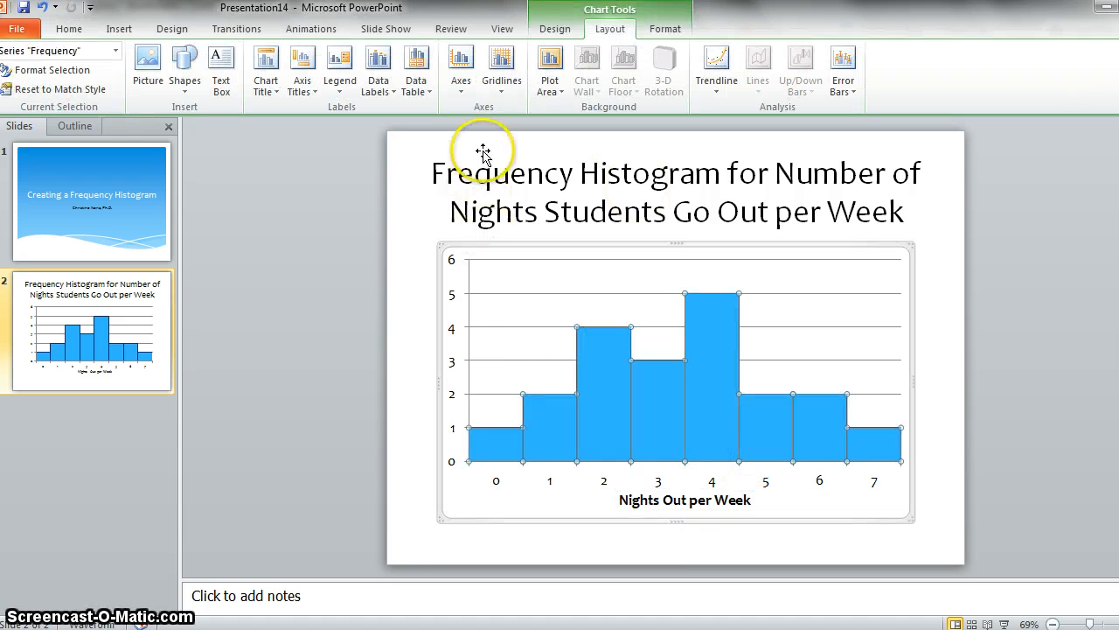
Step: Add a rotated vertical axis title reading 'Frequency of Students'
left_click(556, 28)
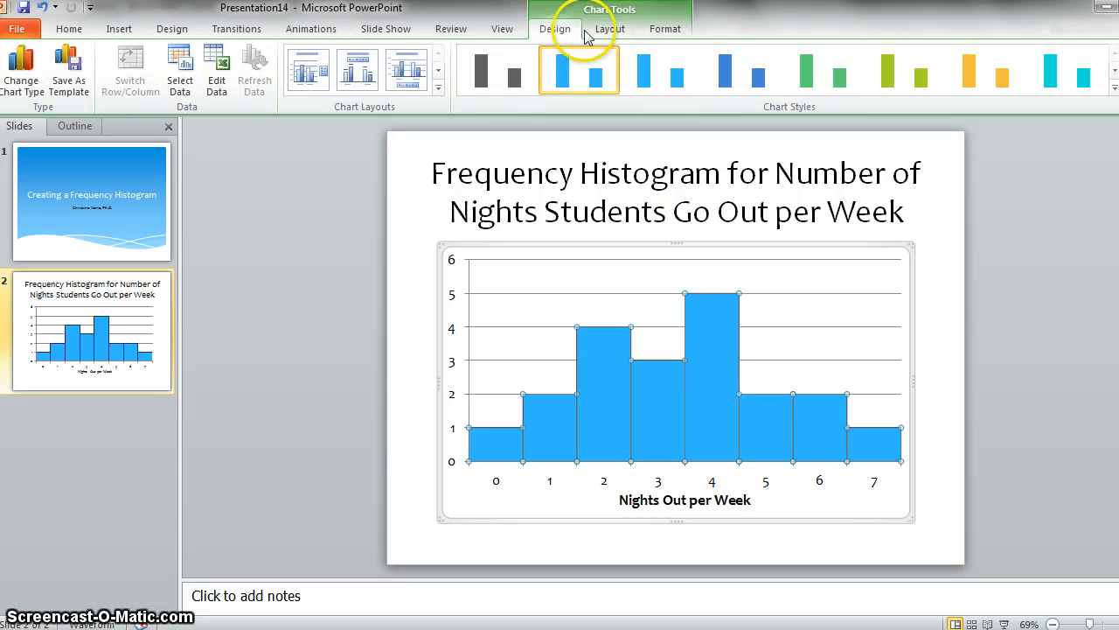
left_click(608, 28)
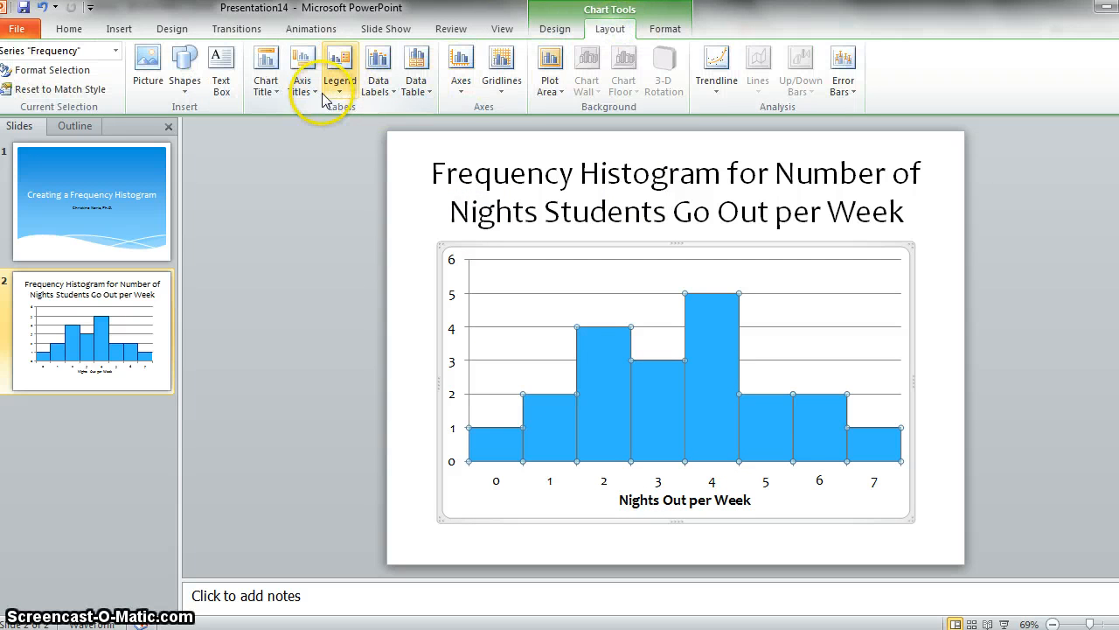
left_click(301, 69)
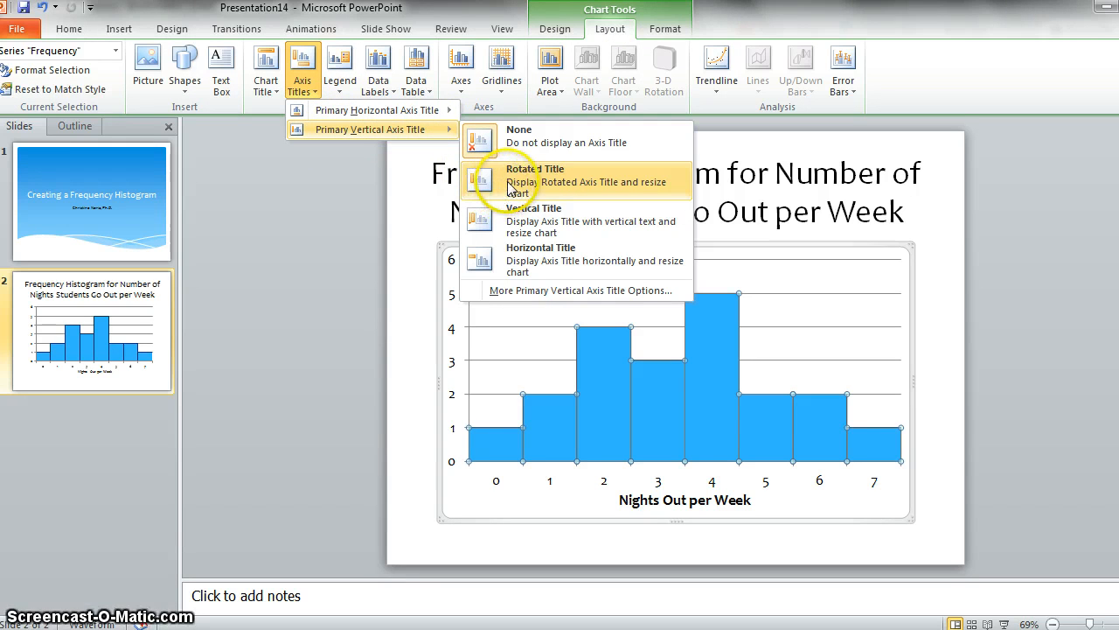
left_click(535, 168)
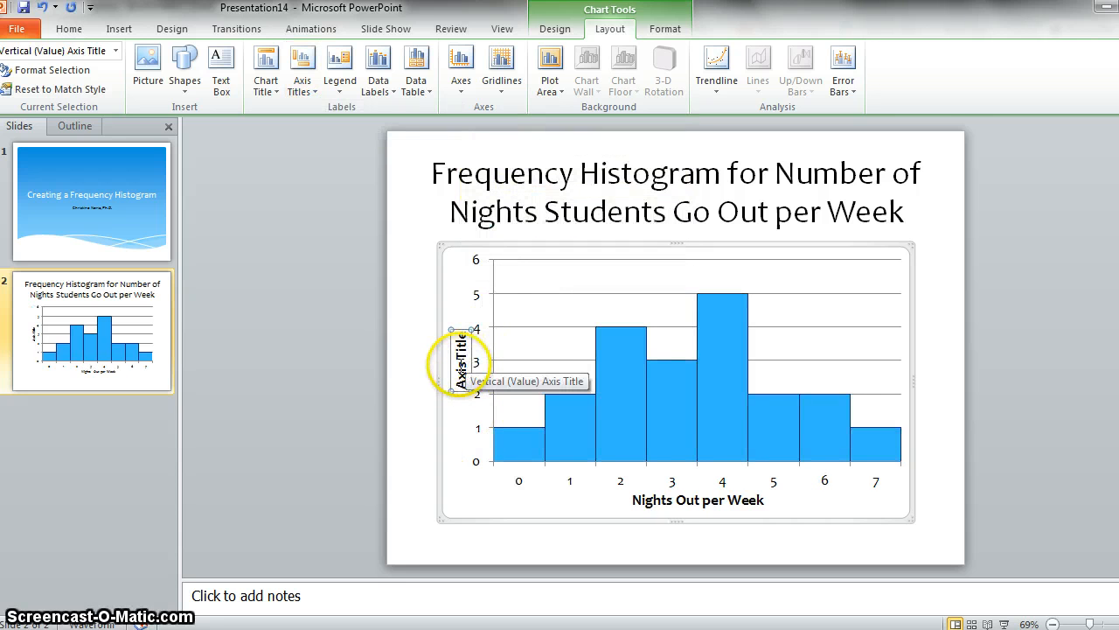
left_click(462, 361)
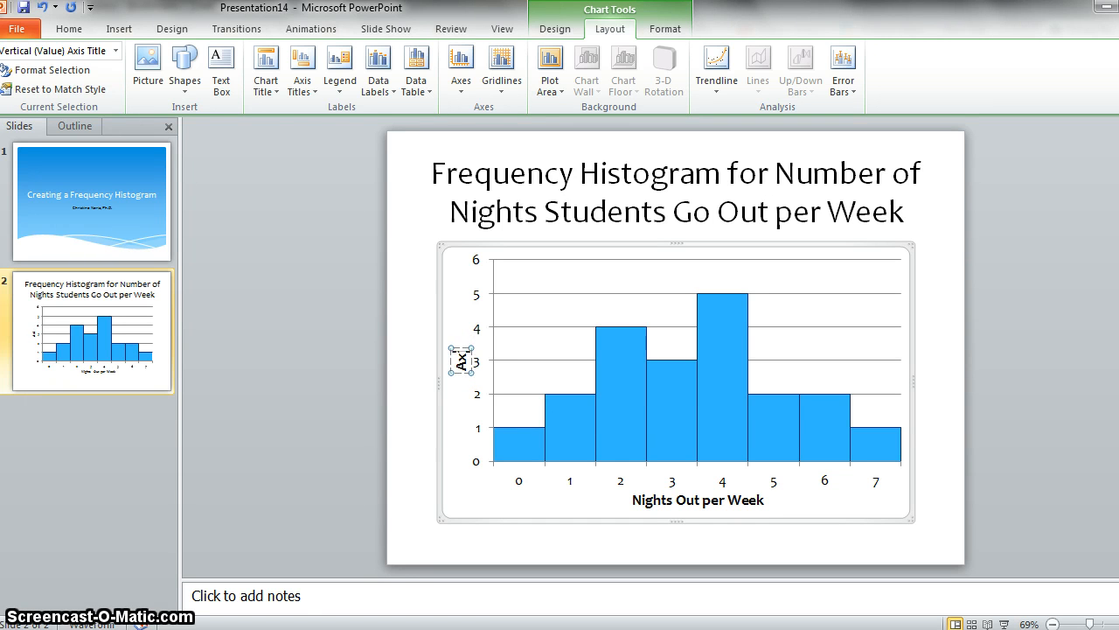
type("Frequency of")
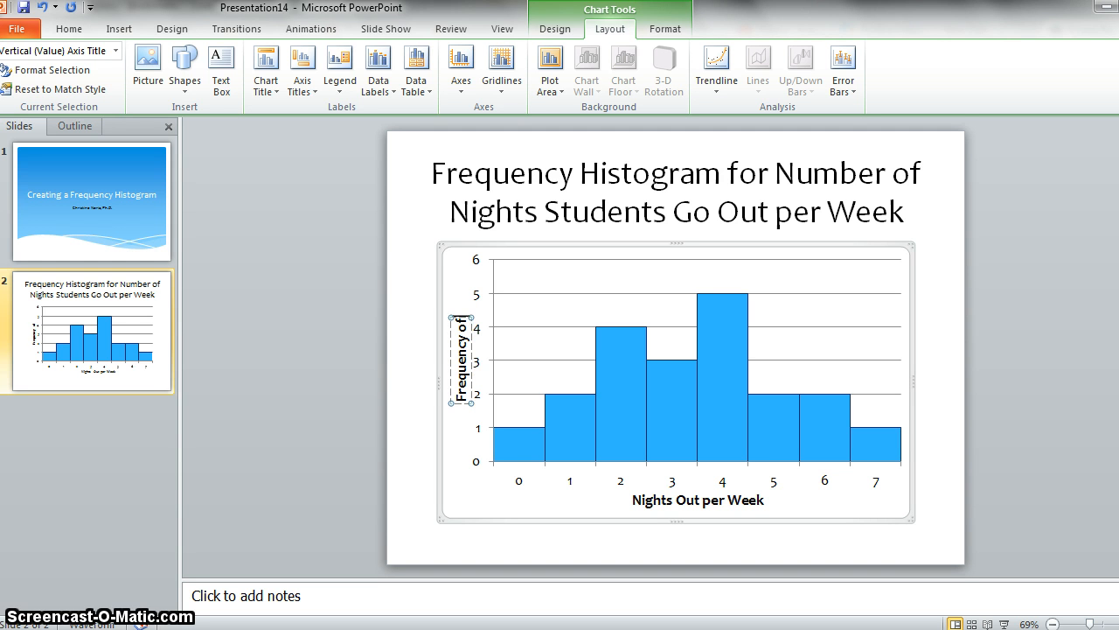
type("Students")
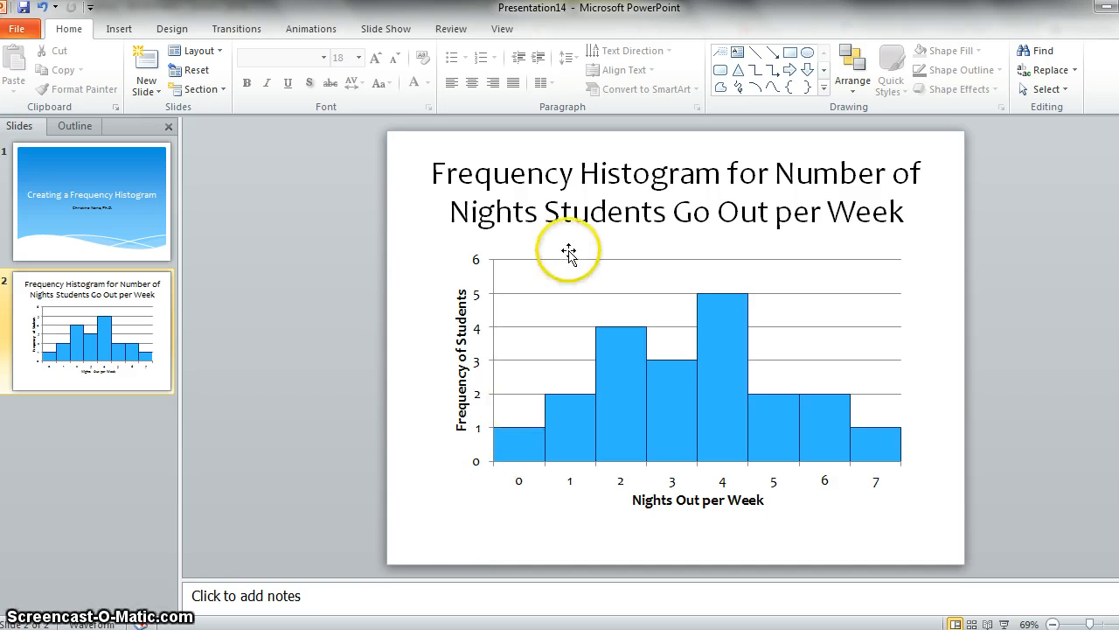
Step: Remove the primary horizontal gridlines from the histogram and deselect it
left_click(567, 253)
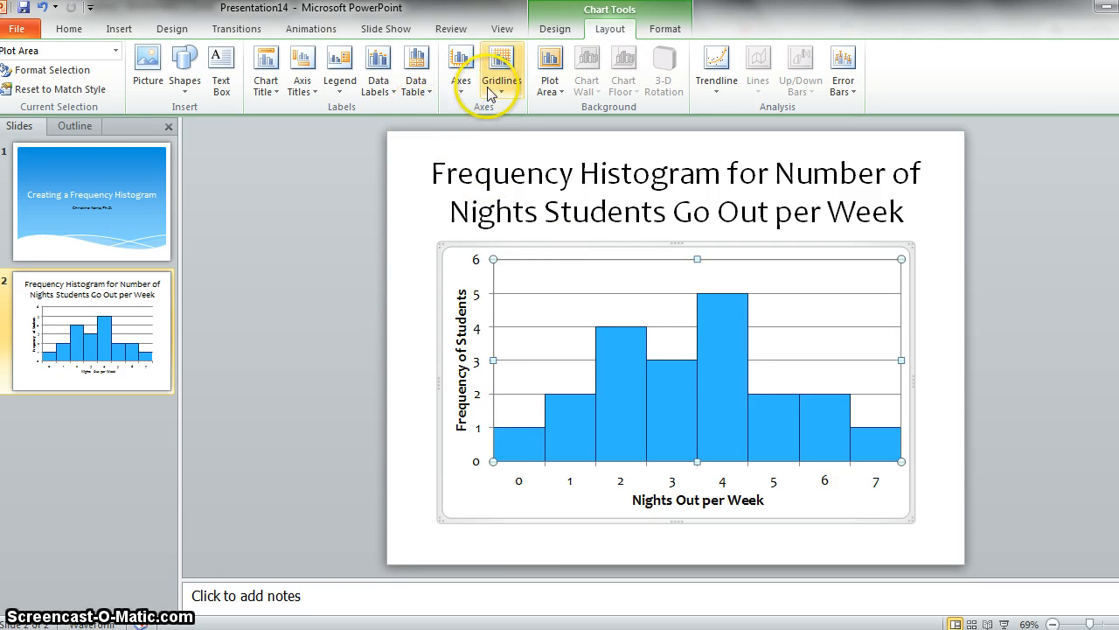
left_click(501, 68)
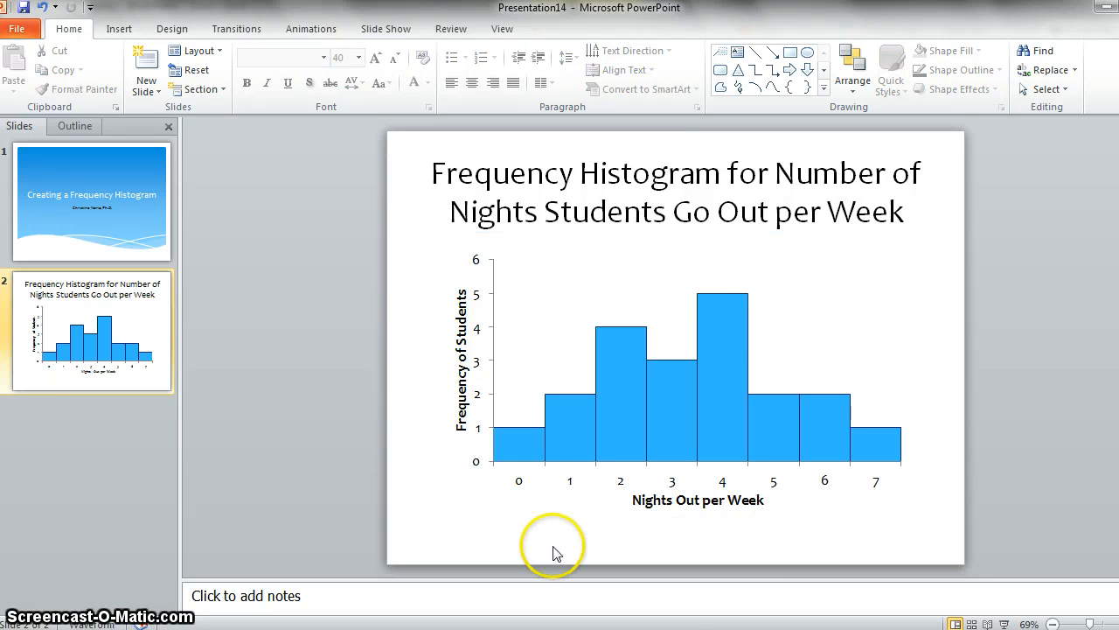
mouse_move(511, 545)
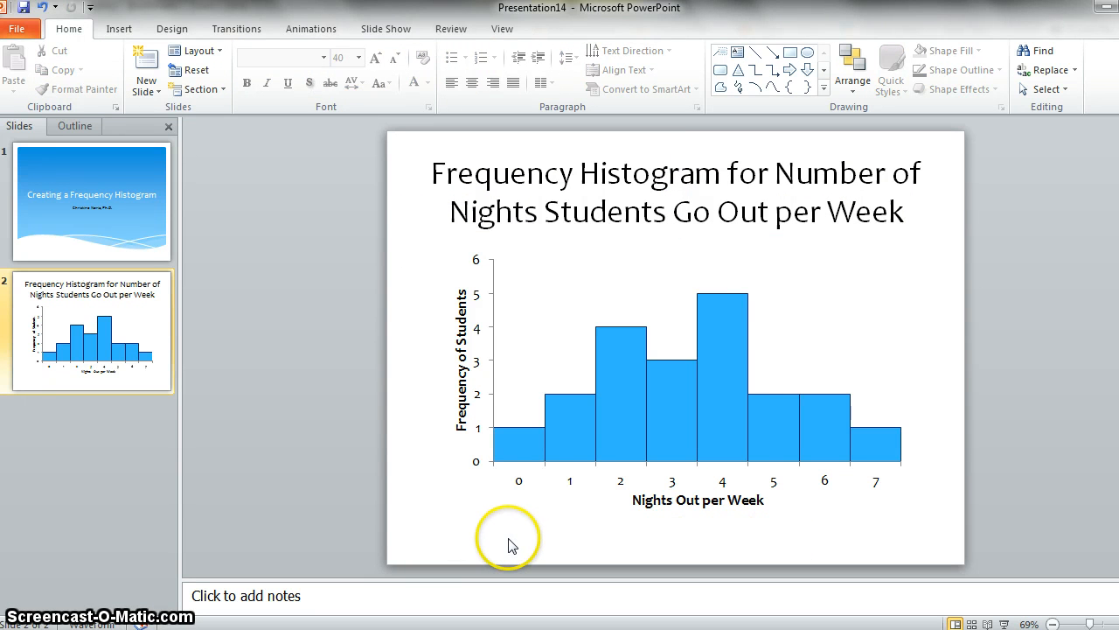
mouse_move(300, 504)
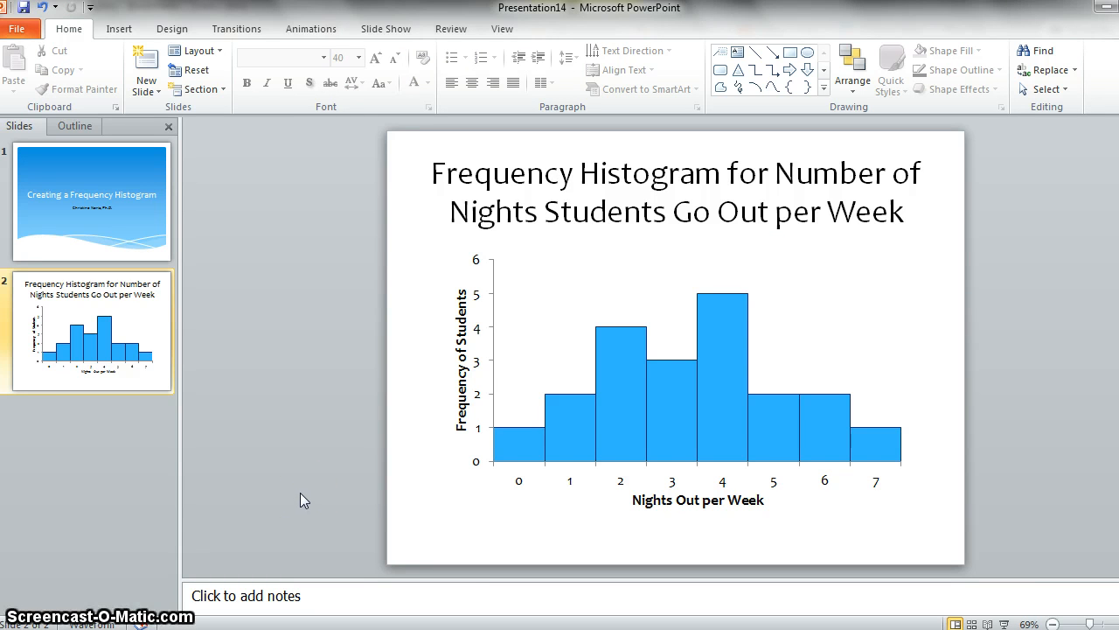
left_click(133, 507)
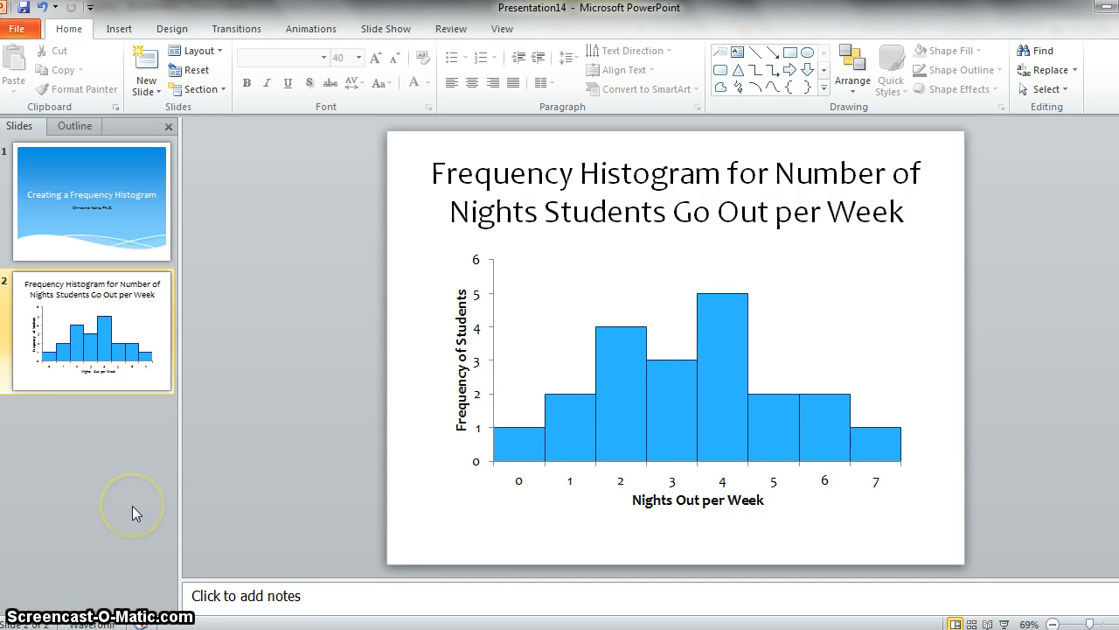